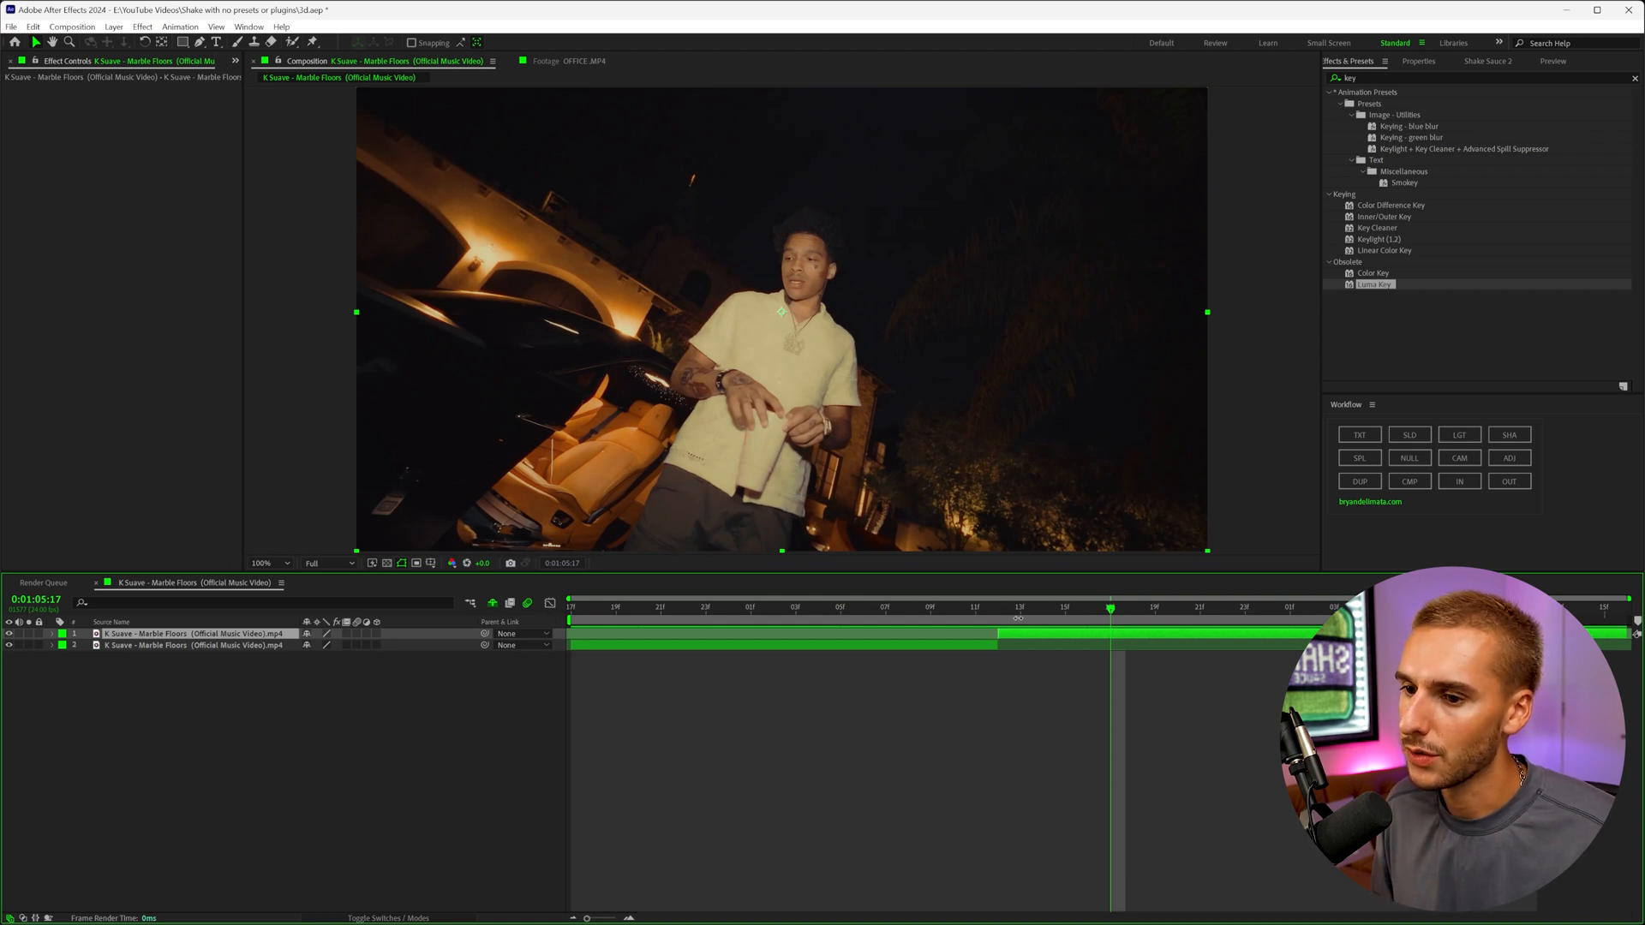
# Scrub to the cut frame and Roto Brush the man's head into the matte
pyautogui.moveTo(1111, 608); pyautogui.dragTo(997, 607)
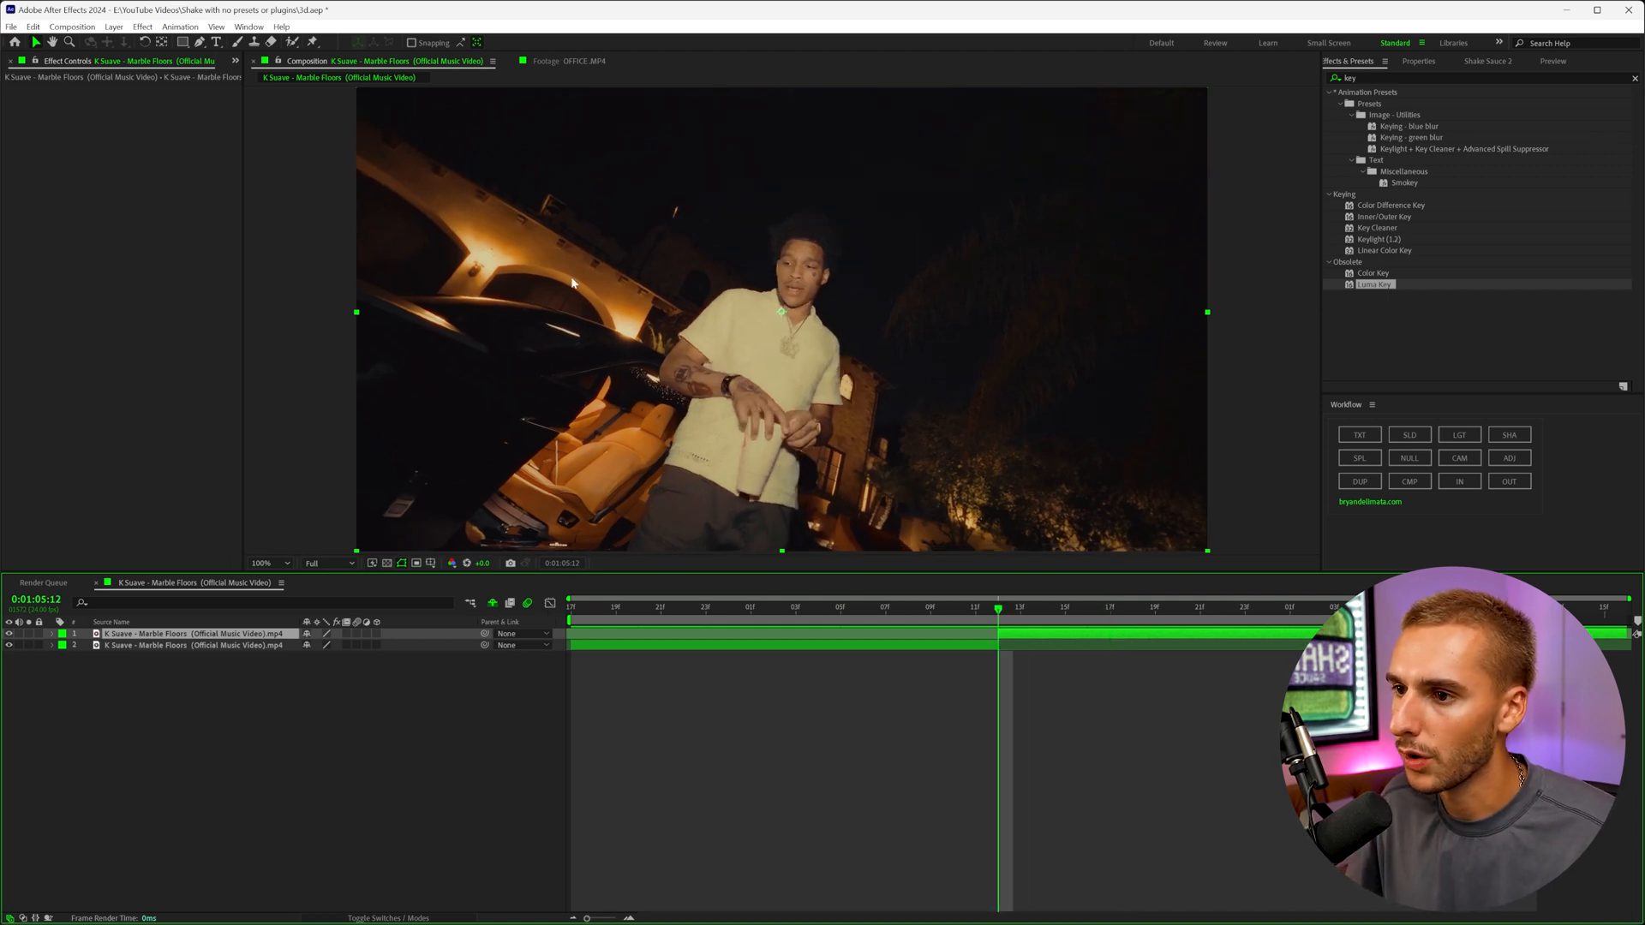
pyautogui.click(658, 608)
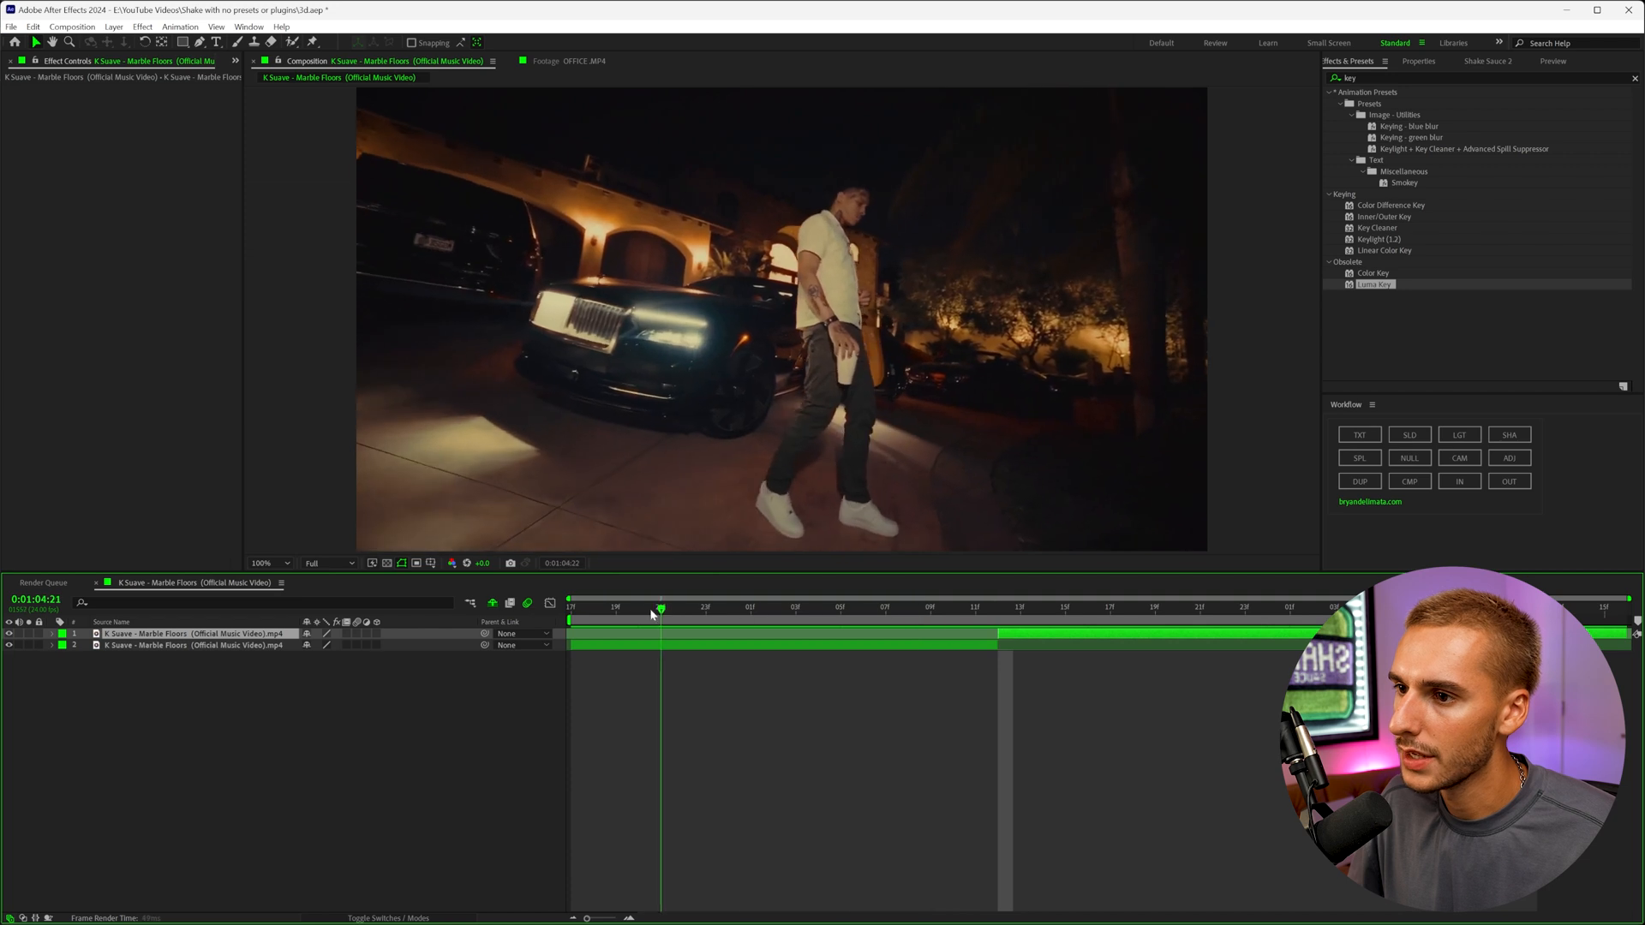
pyautogui.click(1154, 610)
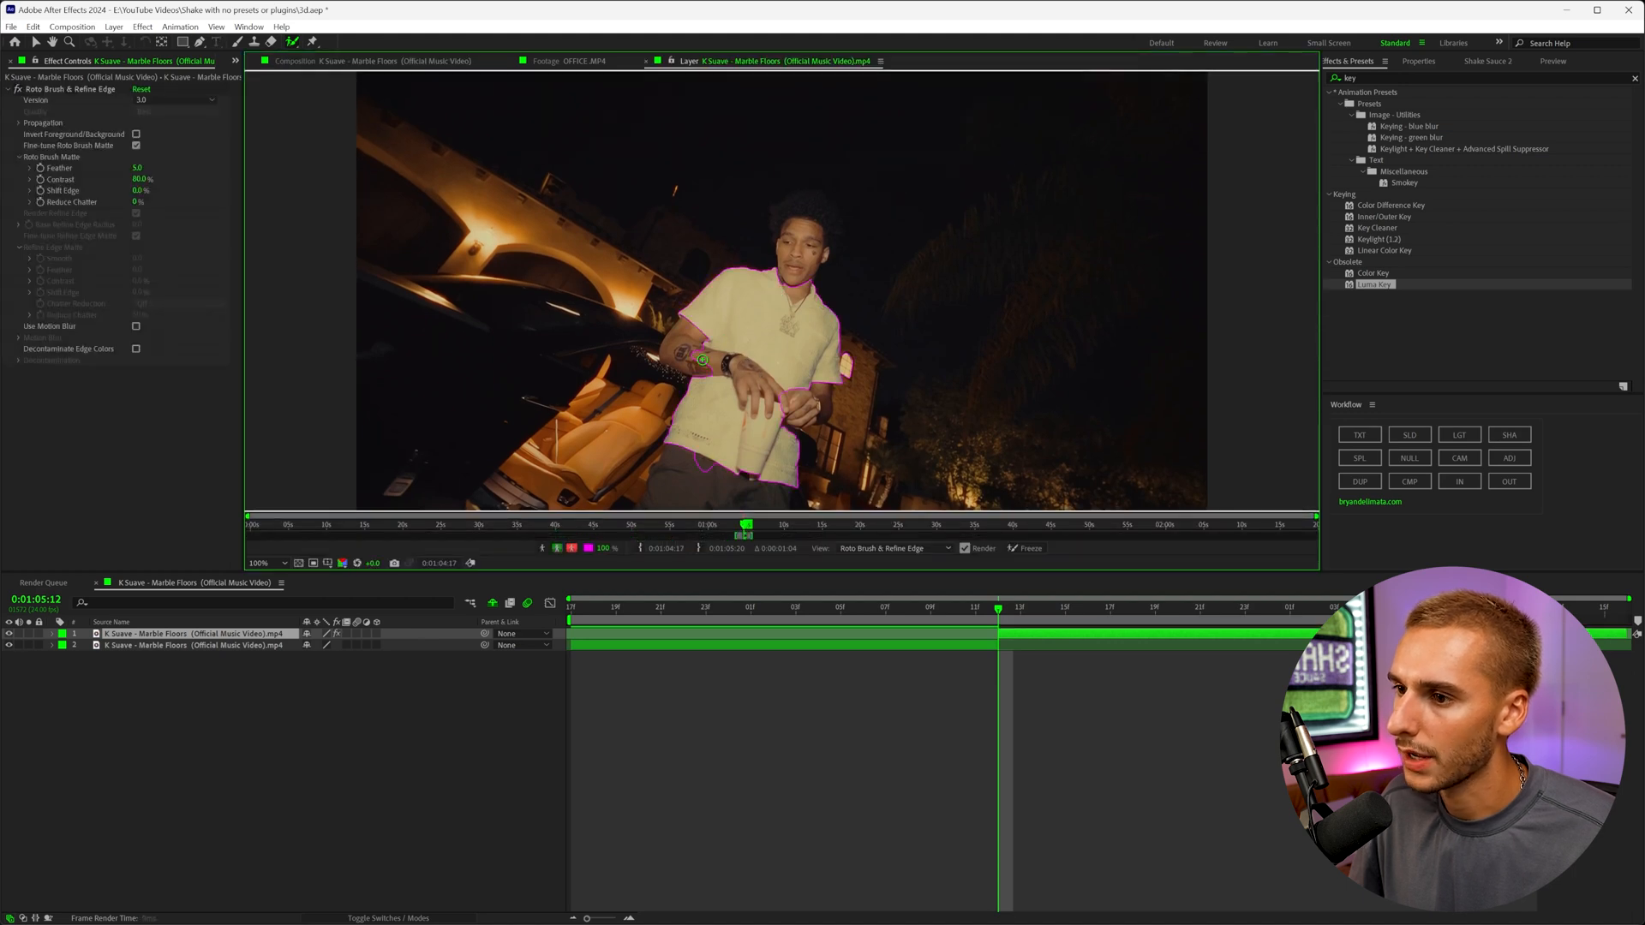
pyautogui.moveTo(700, 360); pyautogui.dragTo(827, 392)
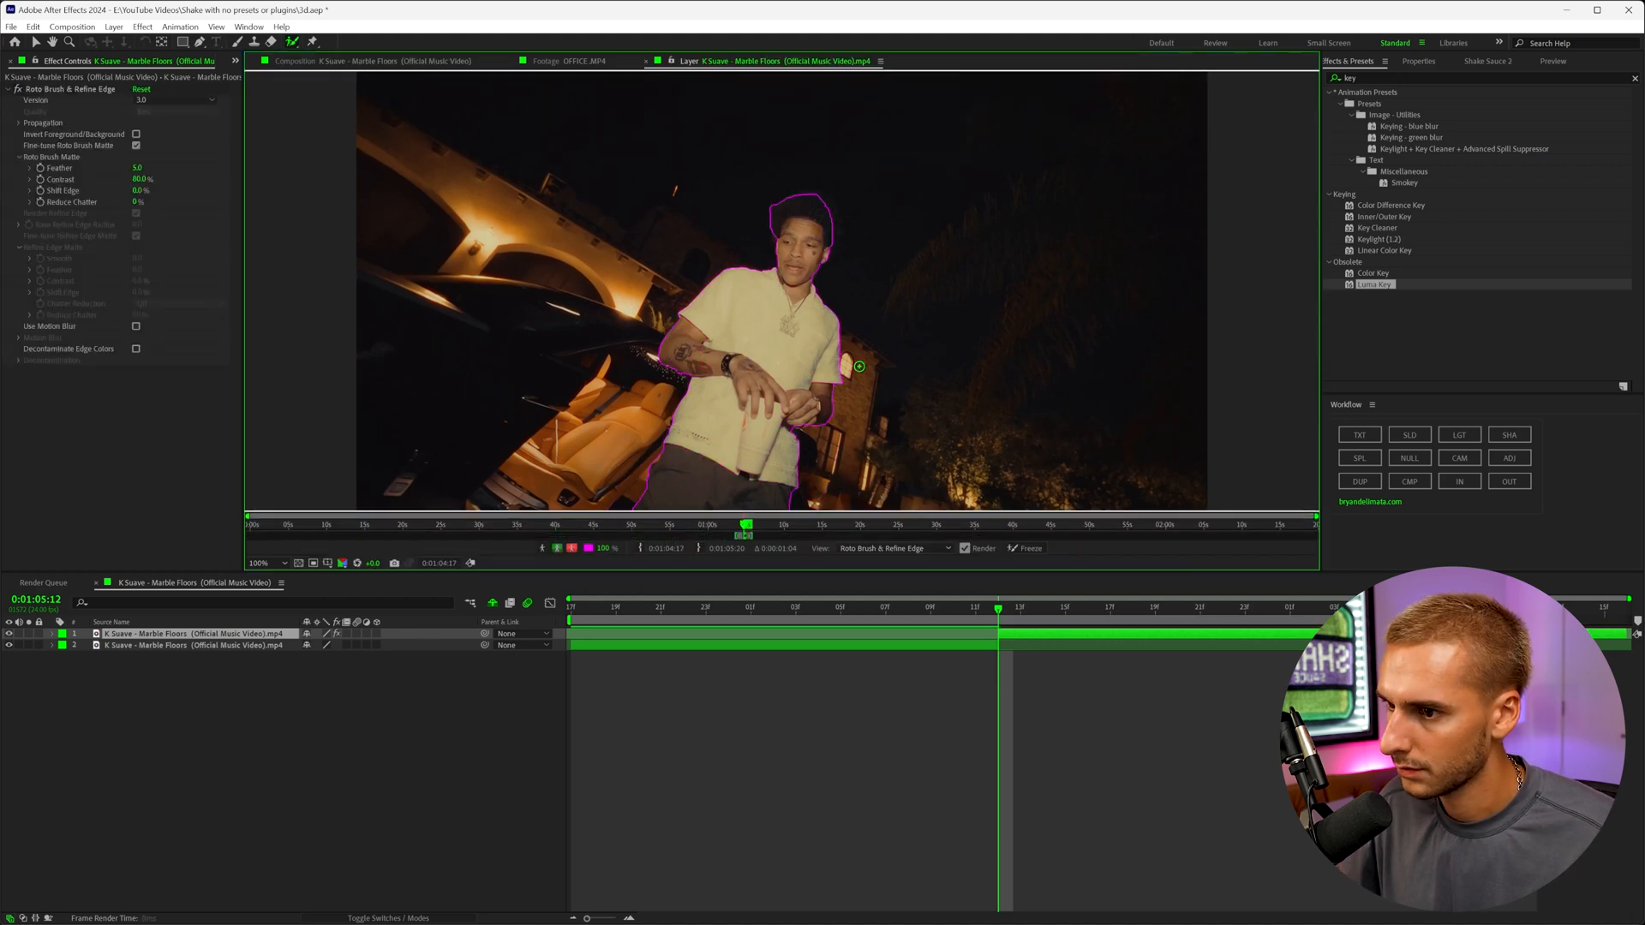
pyautogui.click(1023, 548)
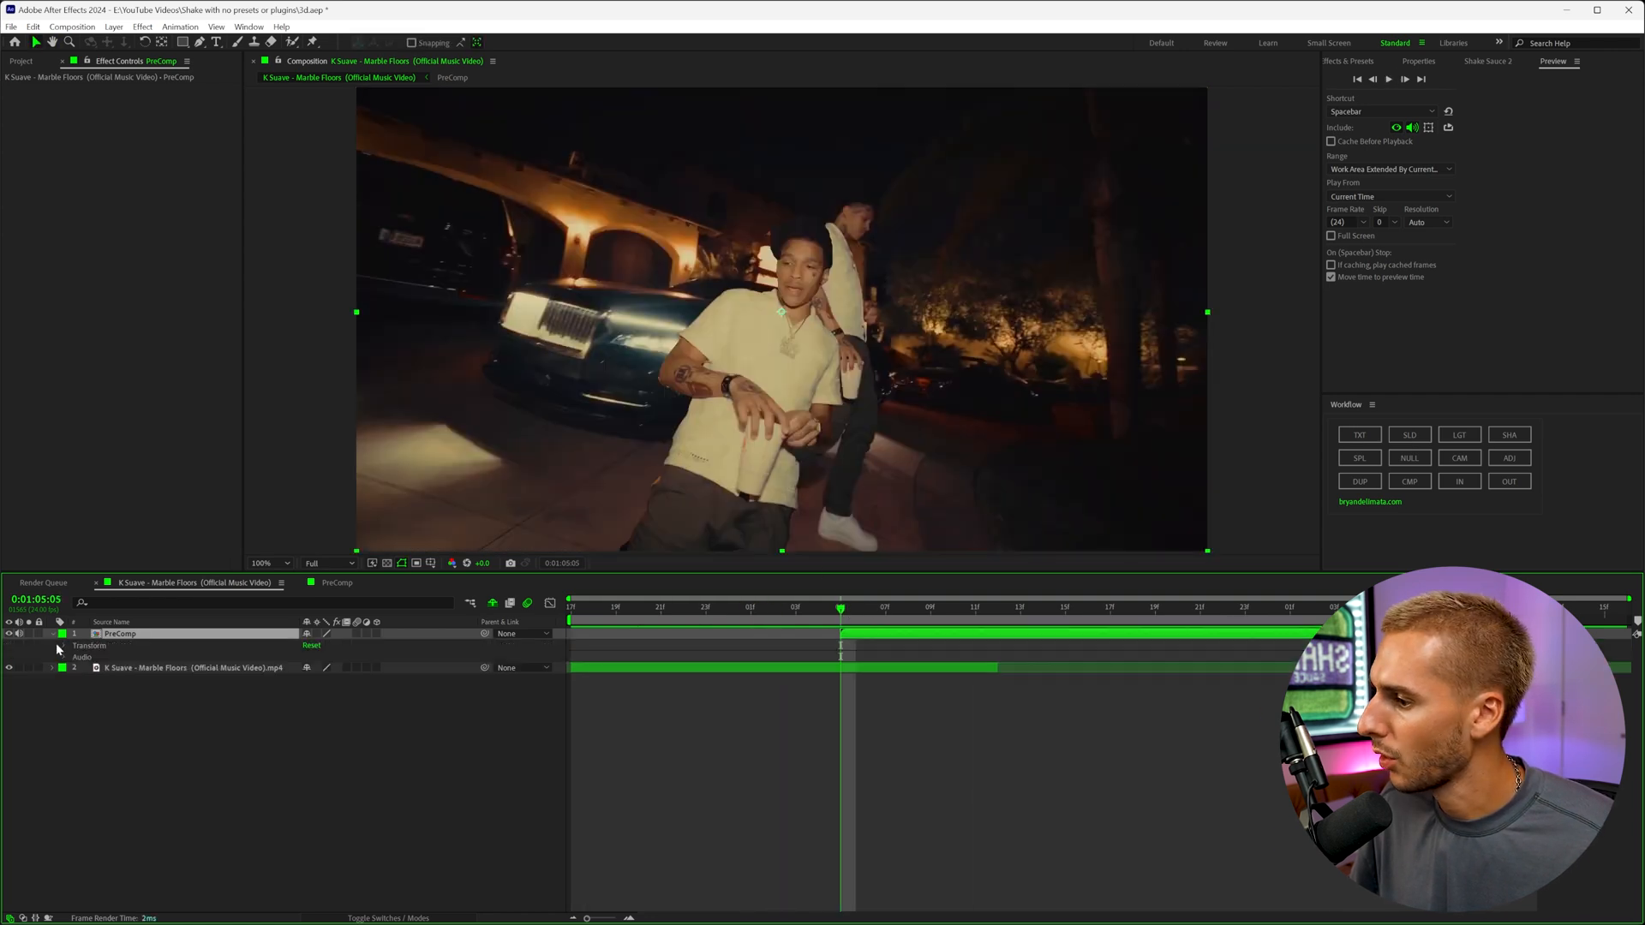
# Keyframe PreComp Position and Scale from 636% at 01:05:05 to 100% at 01:05:12
pyautogui.click(62, 646)
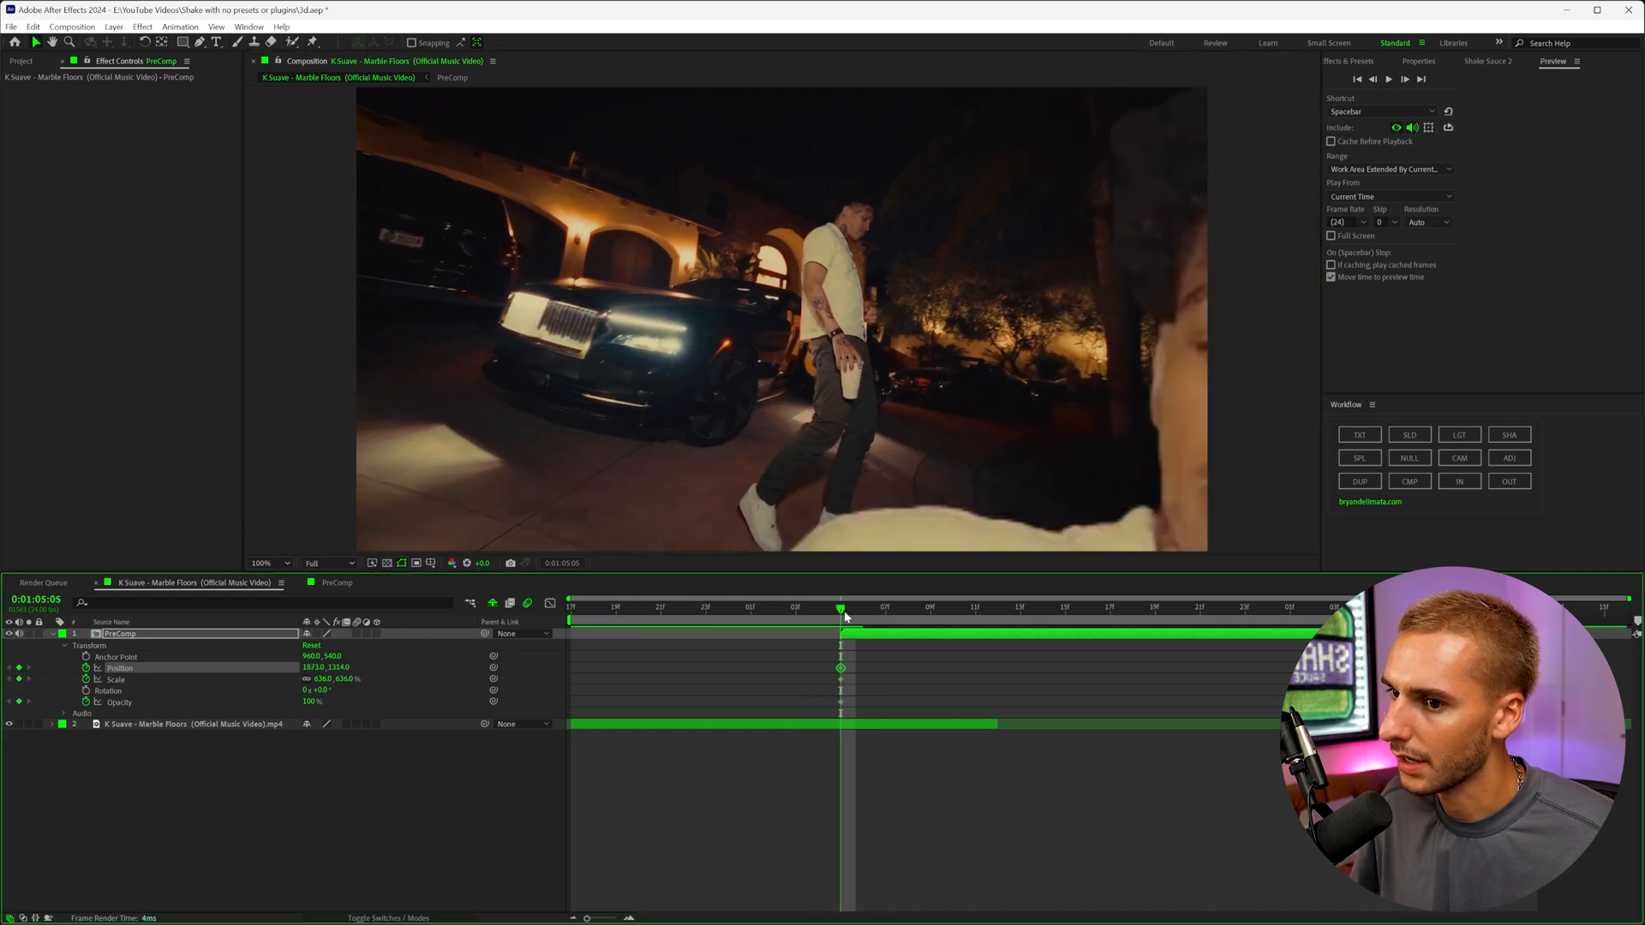
pyautogui.click(996, 608)
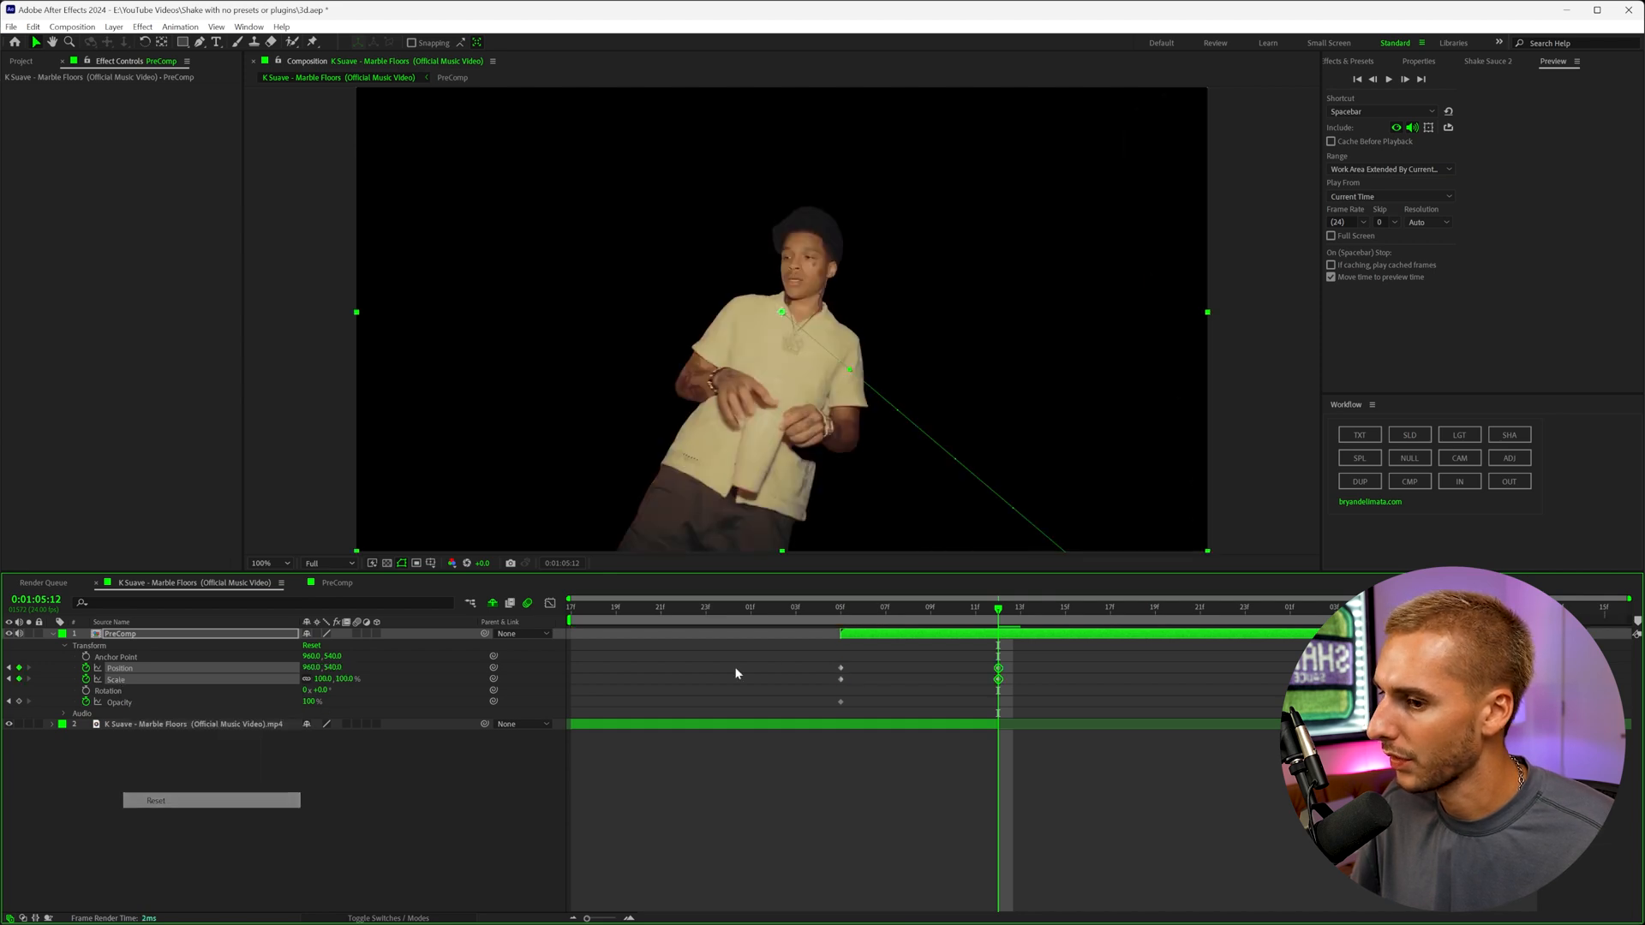
pyautogui.click(706, 610)
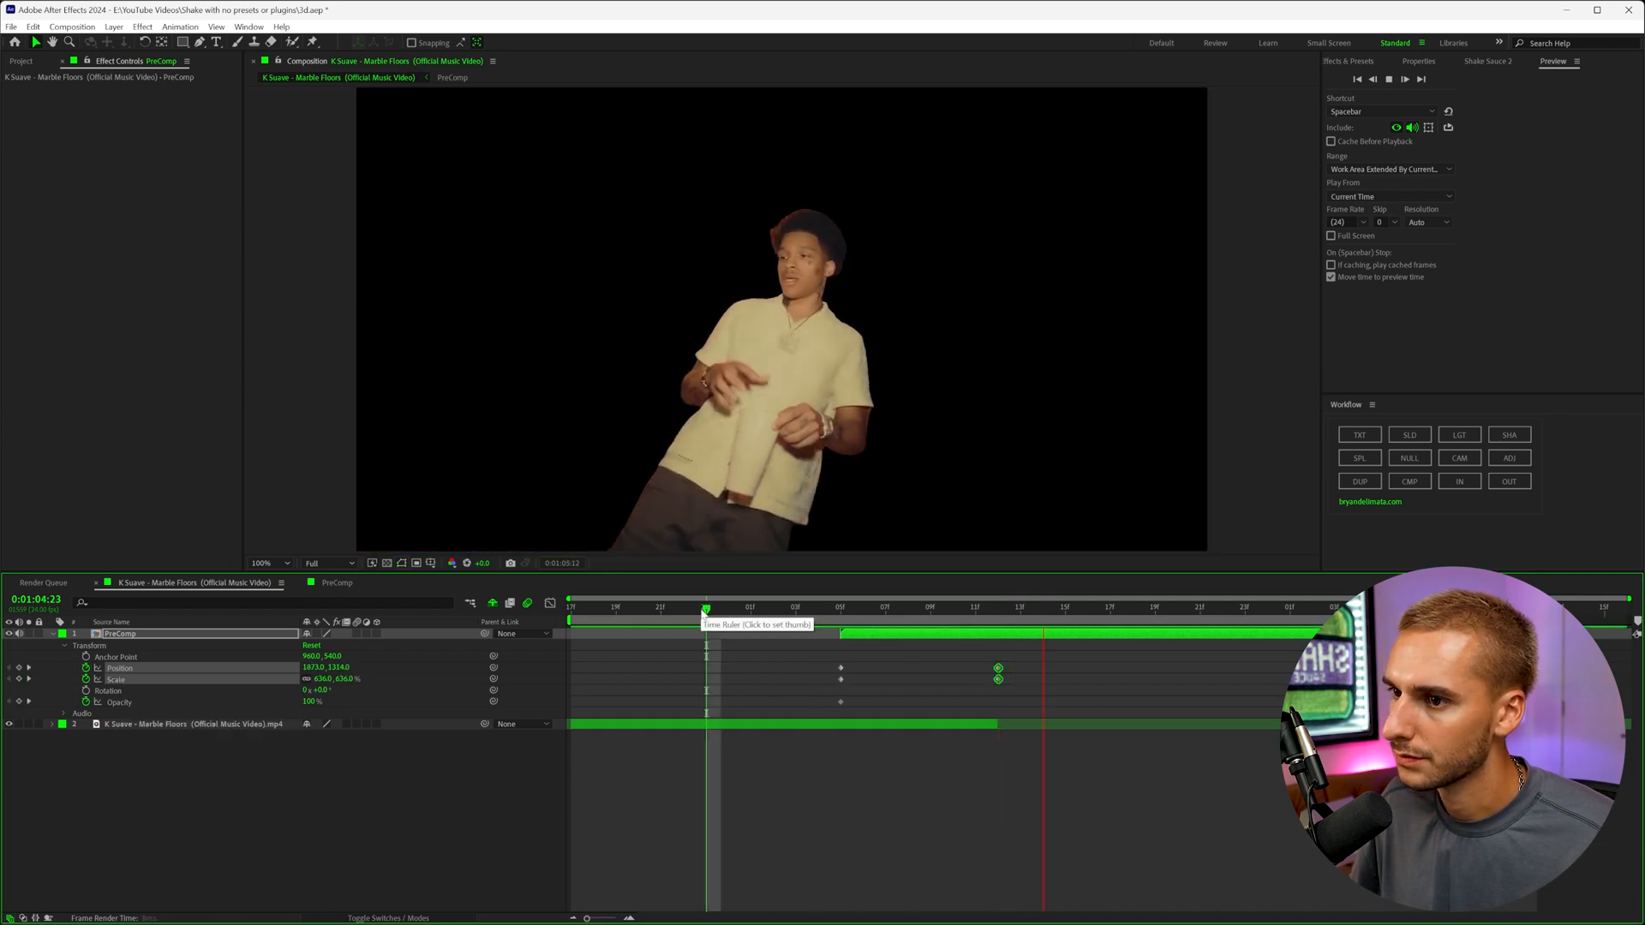
pyautogui.click(817, 608)
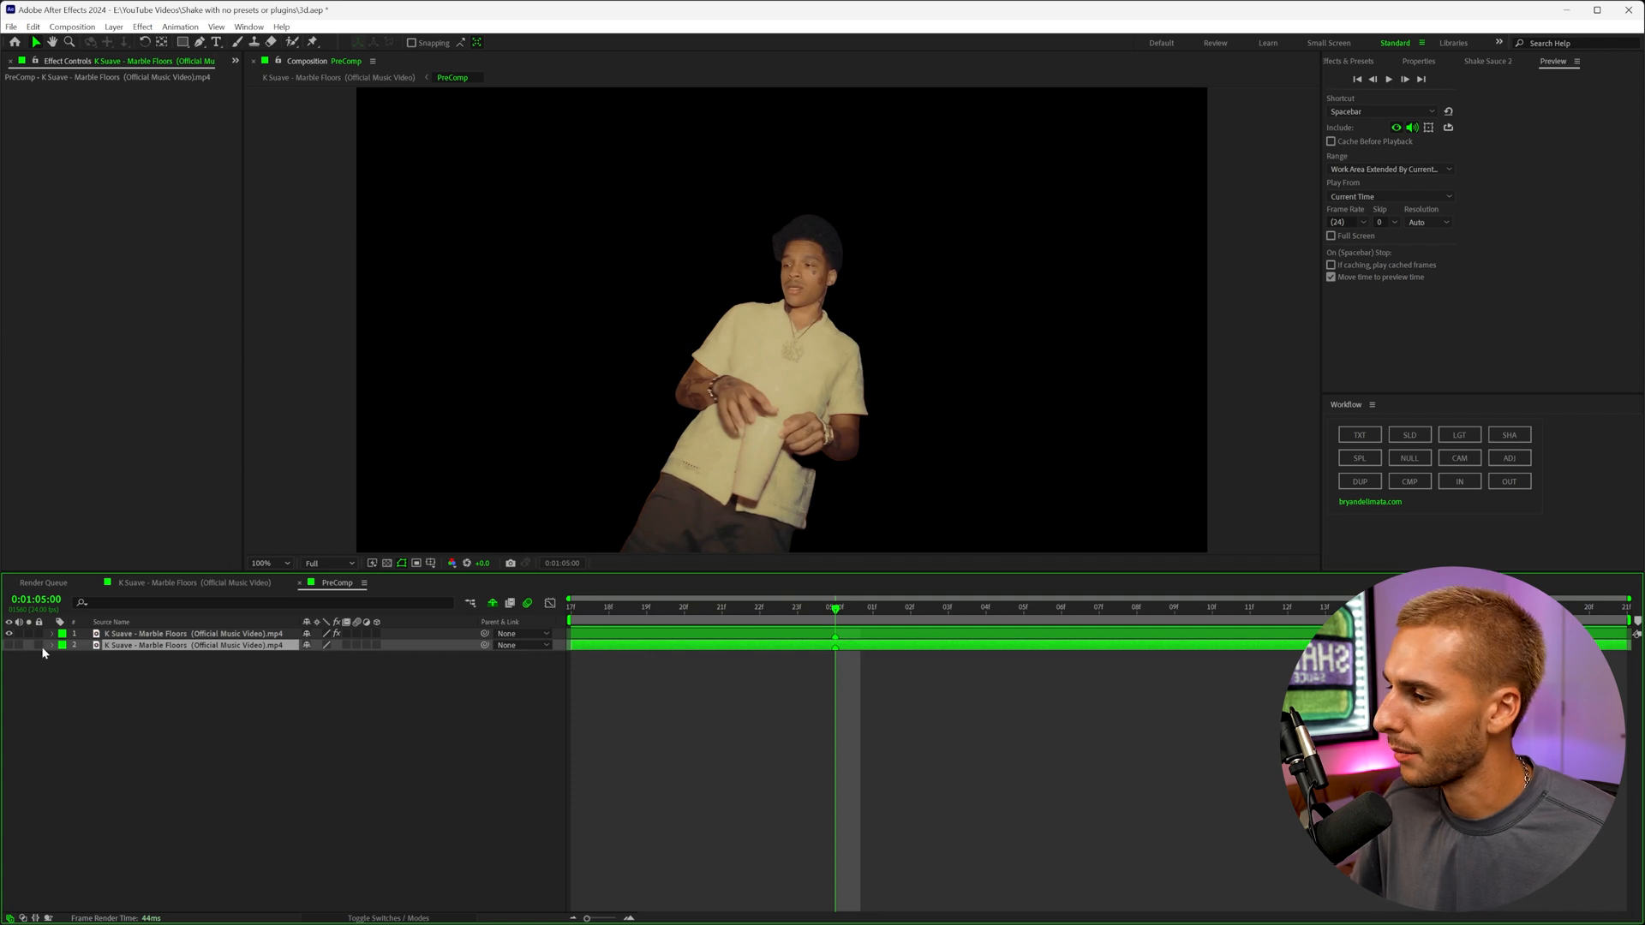
# Hide the lower background clip layer inside the PreComp
pyautogui.click(55, 646)
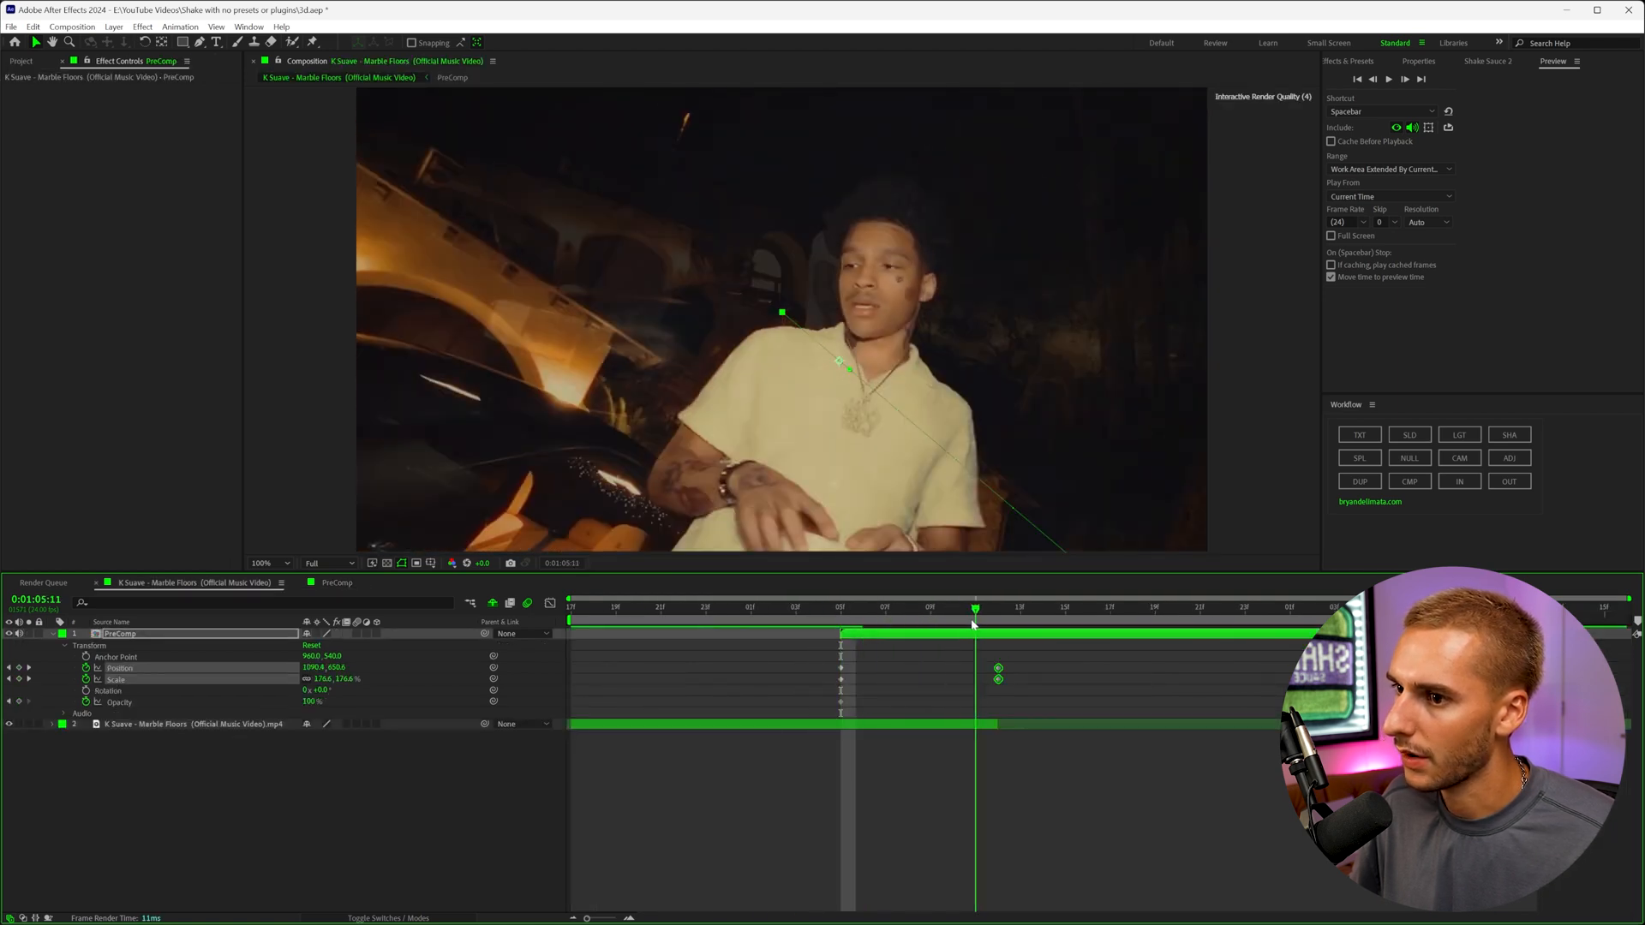
pyautogui.moveTo(973, 606); pyautogui.dragTo(908, 607)
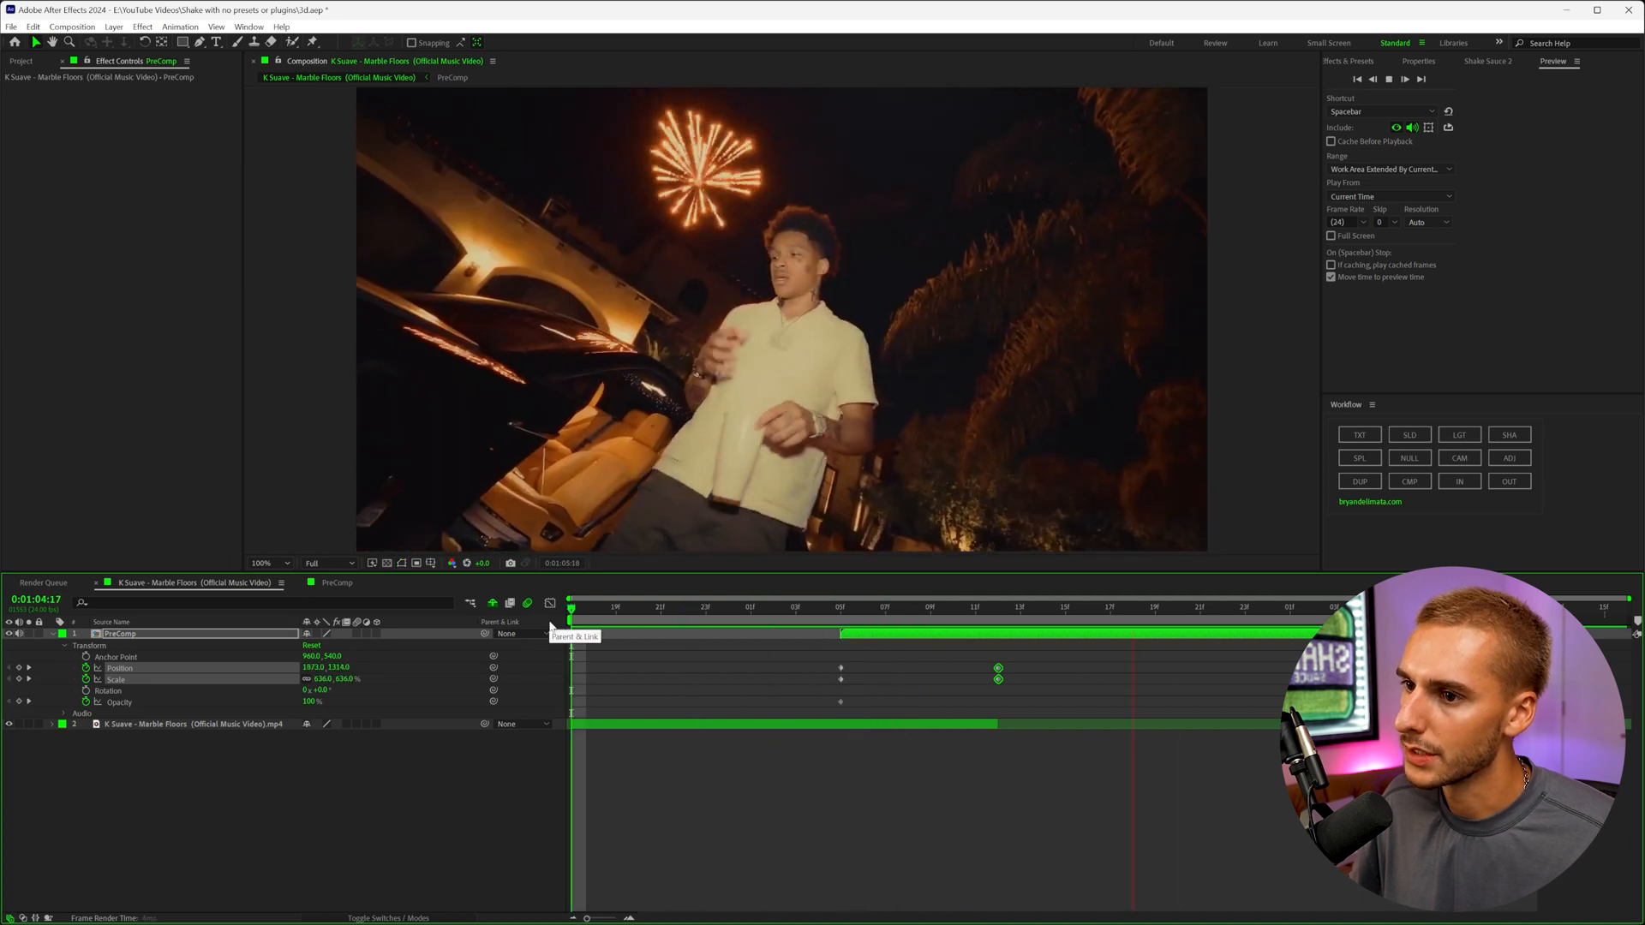
pyautogui.click(840, 608)
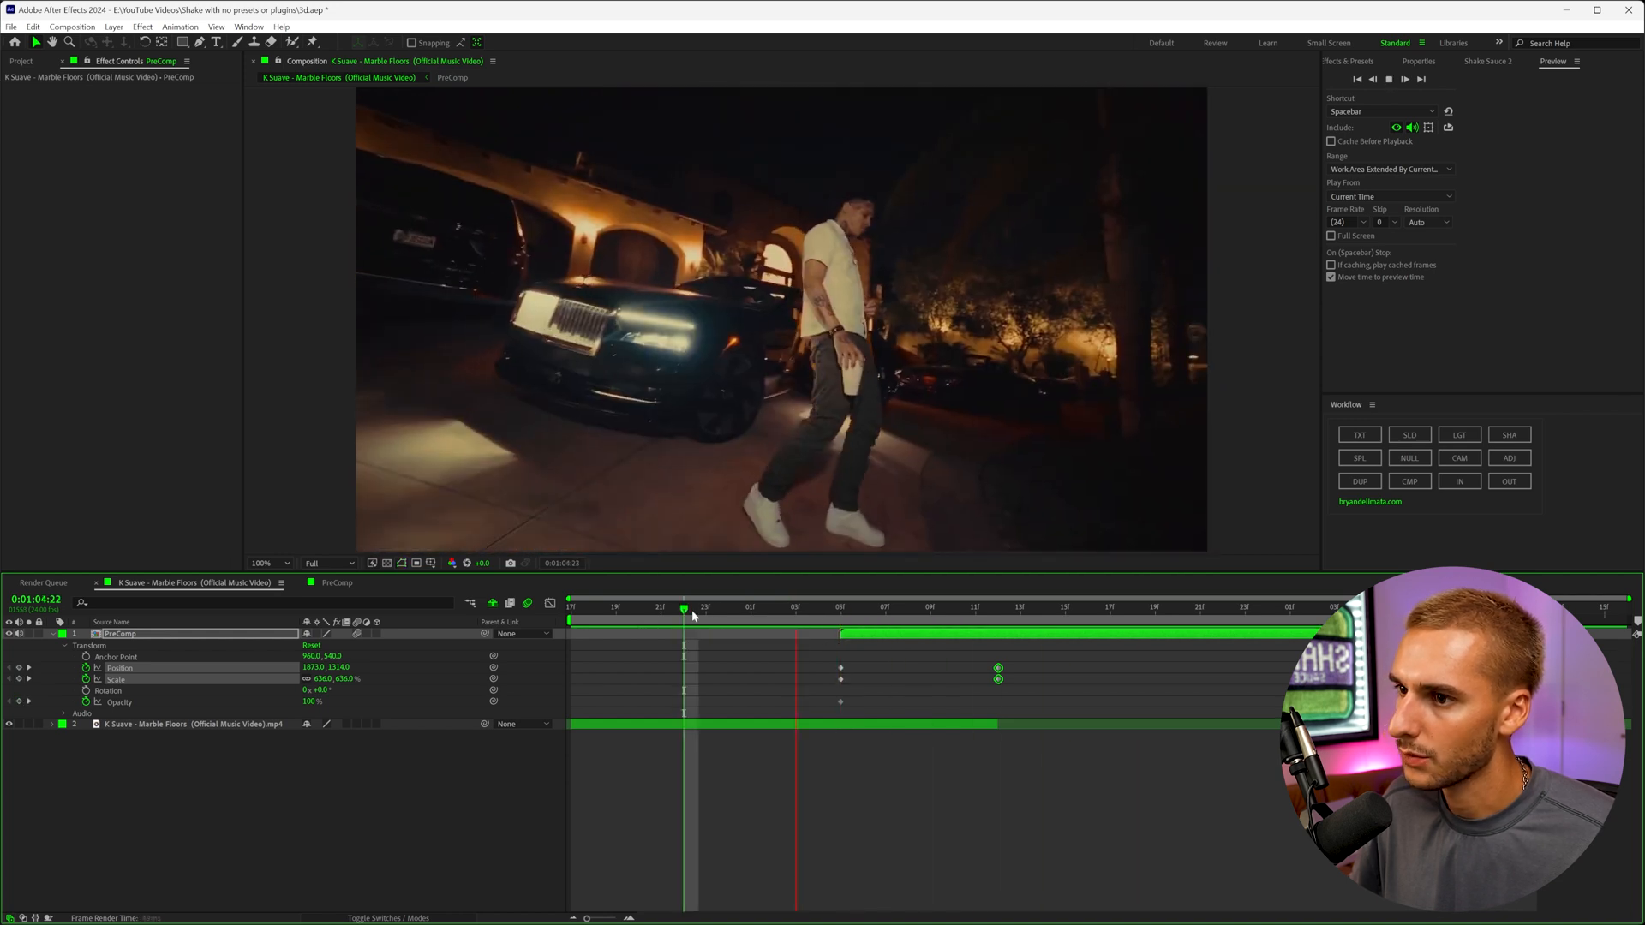
pyautogui.click(840, 628)
pyautogui.write('gaus')
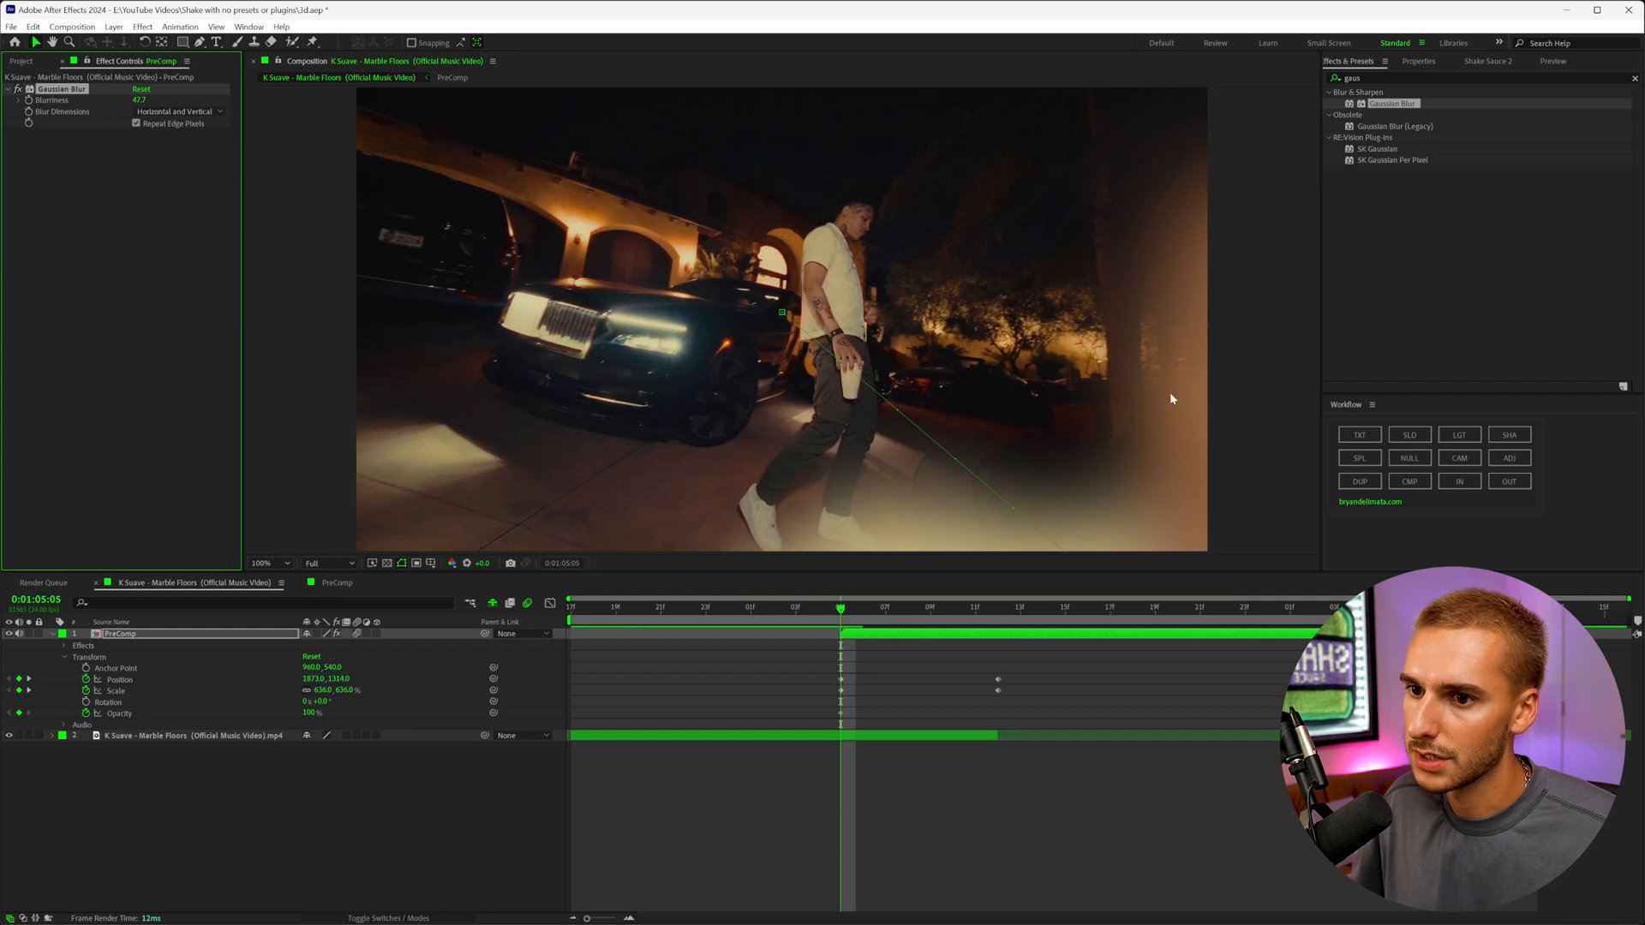
pyautogui.moveTo(1101, 344)
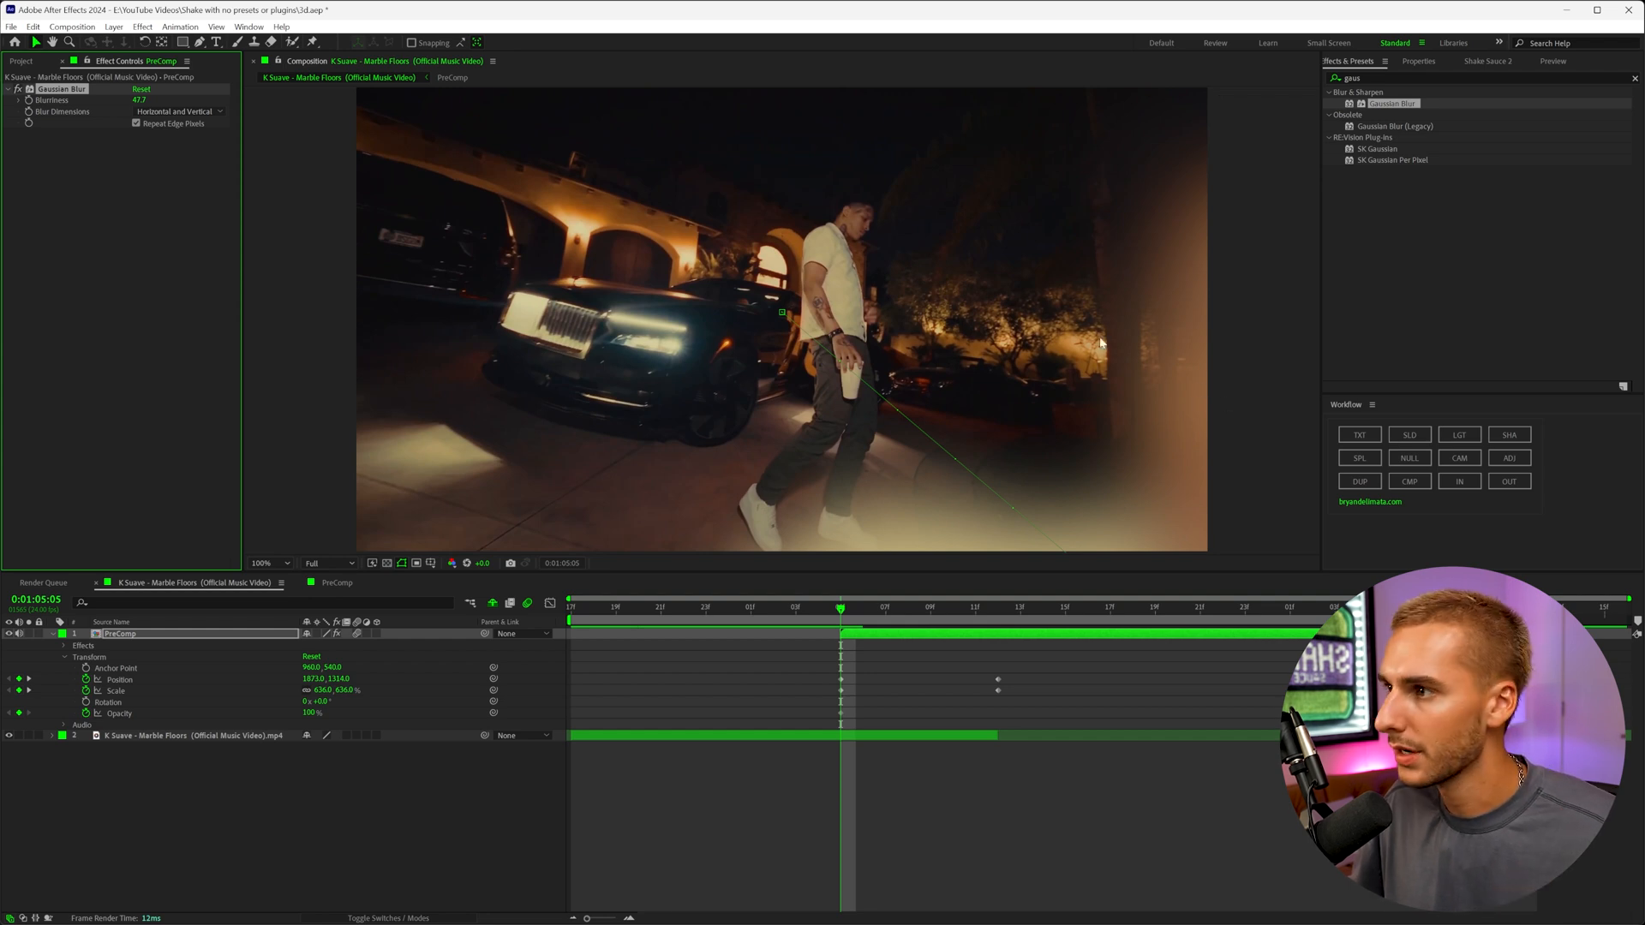
# Key a Gaussian Blur Blurriness of about 47.7 on the PreComp at the zoom start
pyautogui.click(952, 612)
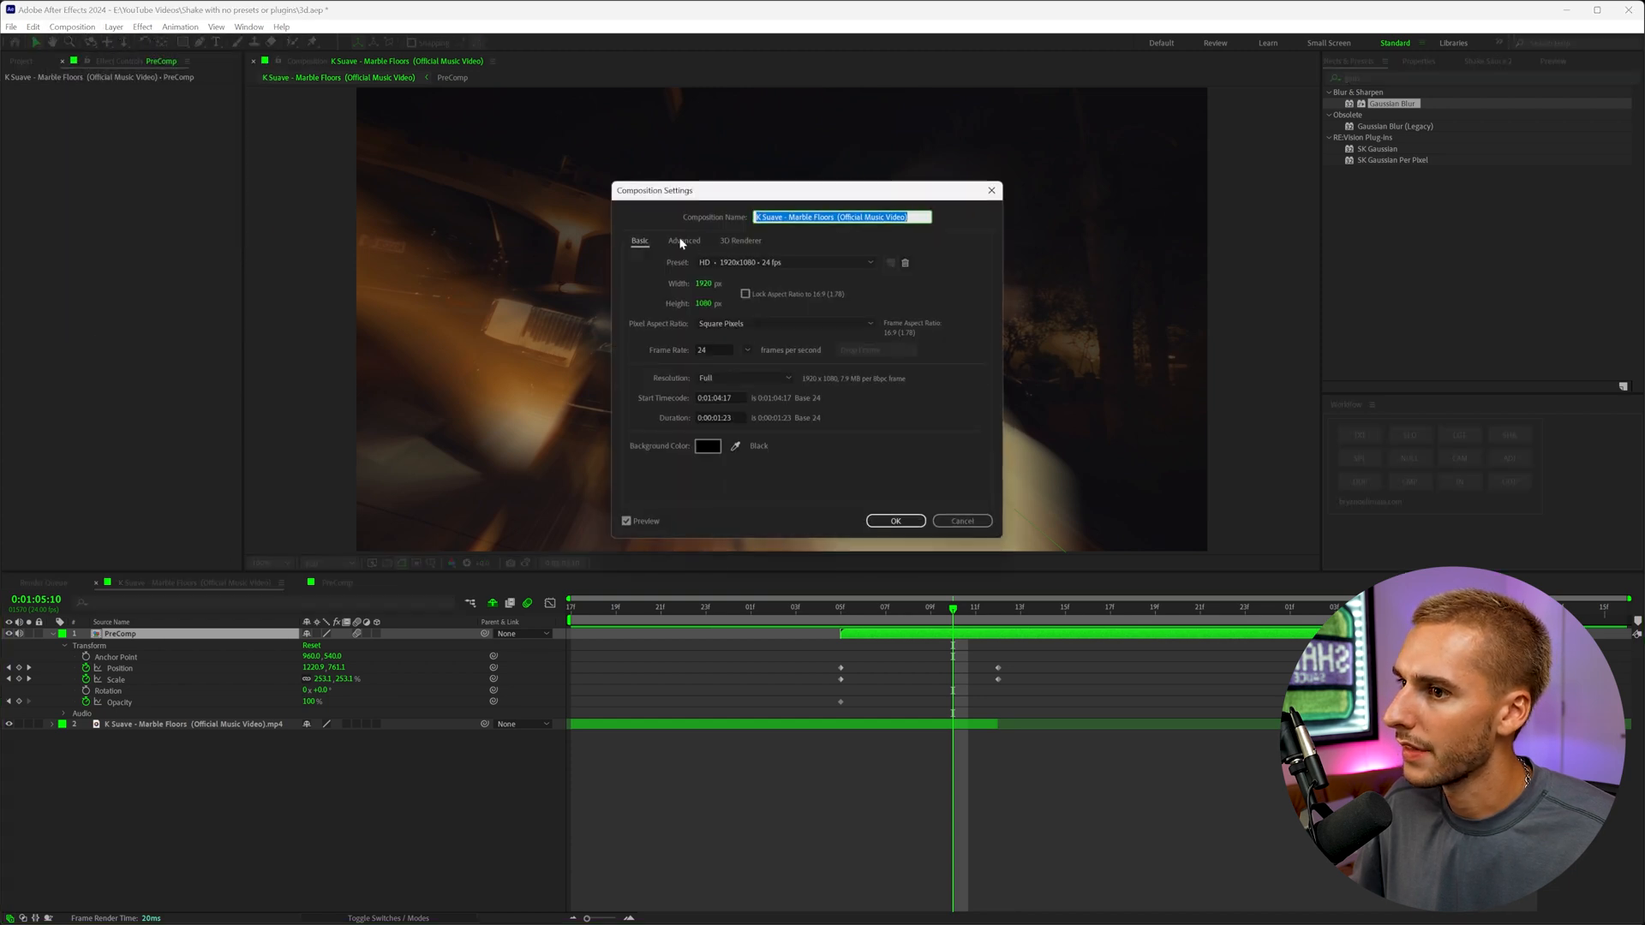
# Adjust the composition's motion blur shutter angle from 180 in Advanced settings and confirm
pyautogui.click(683, 240)
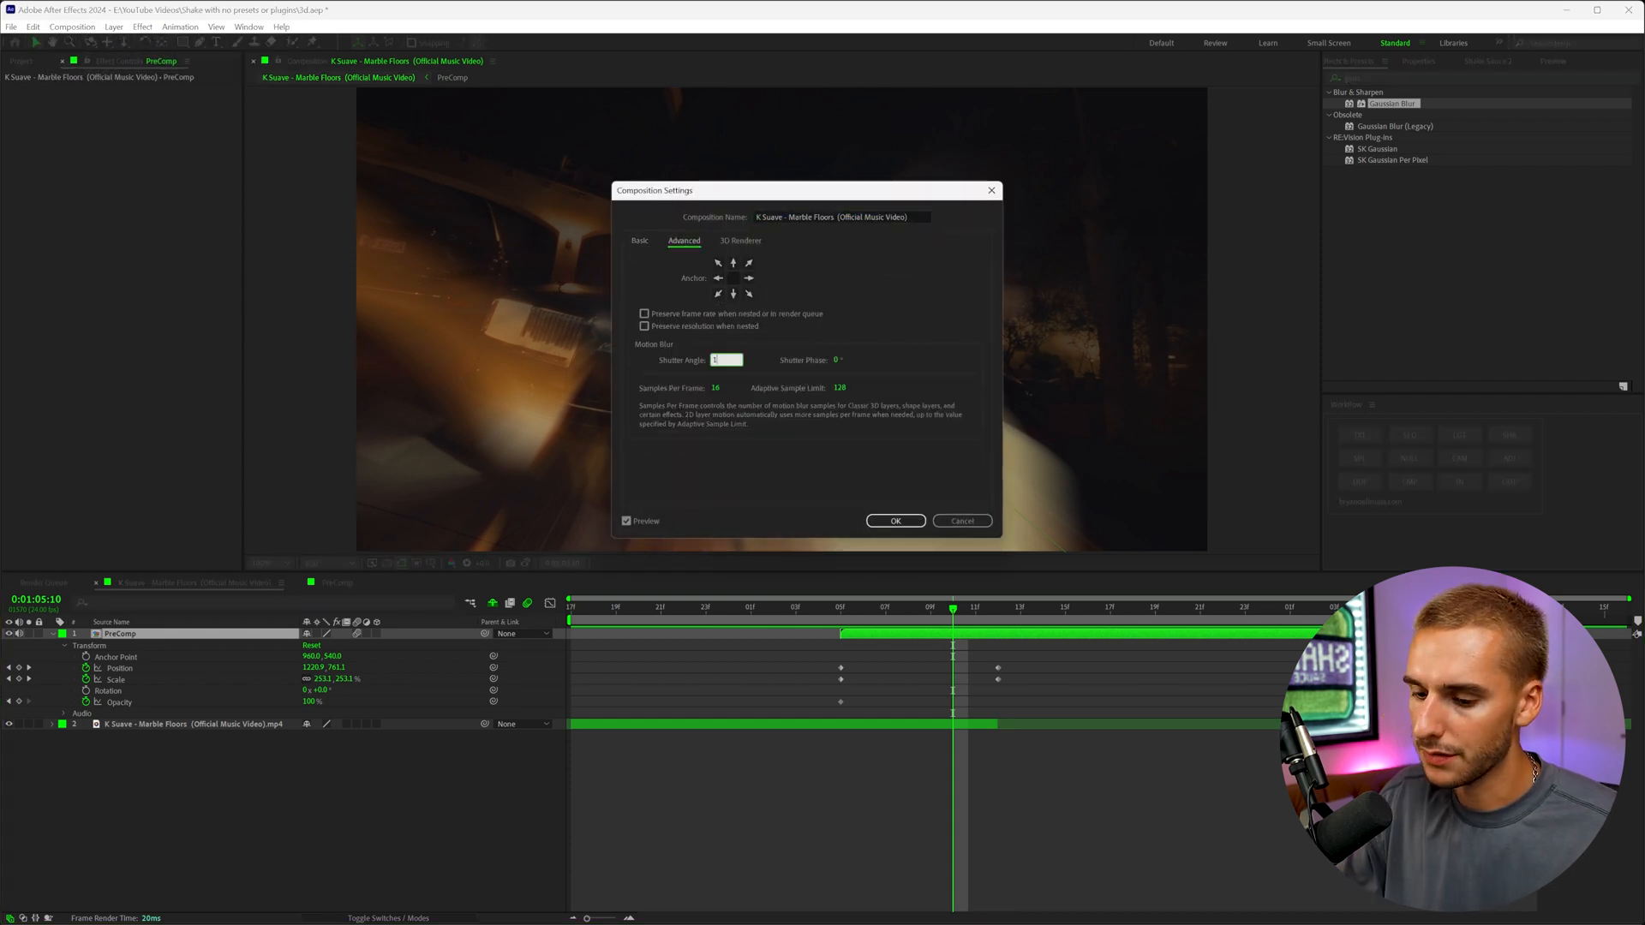
pyautogui.write('180')
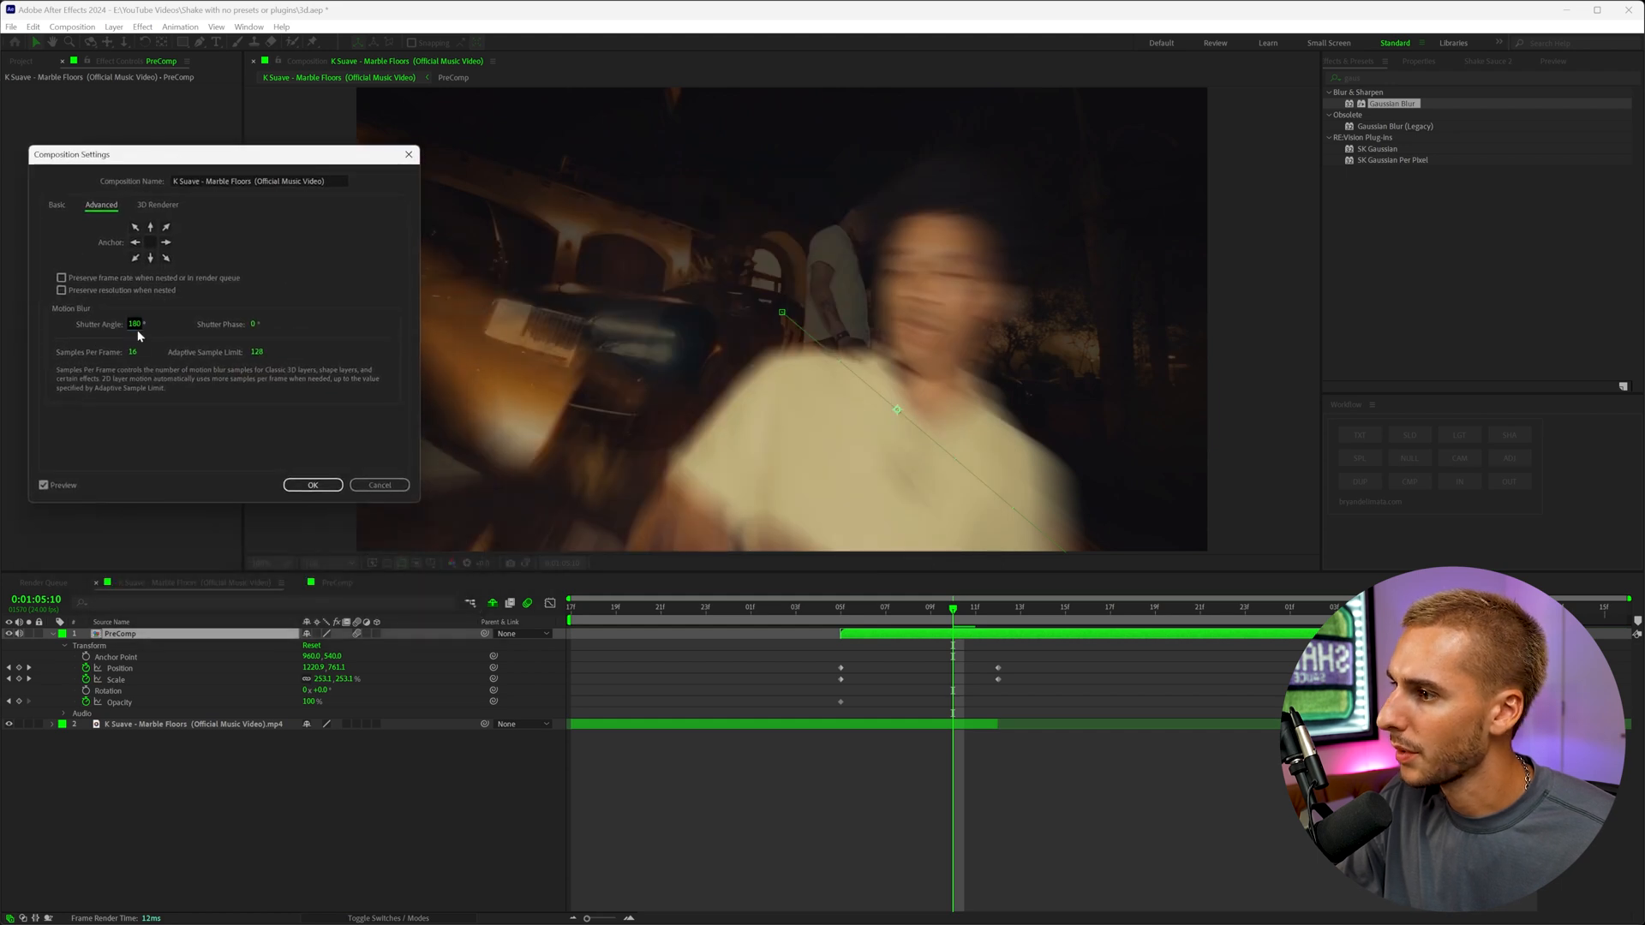
pyautogui.moveTo(134, 323); pyautogui.dragTo(105, 323)
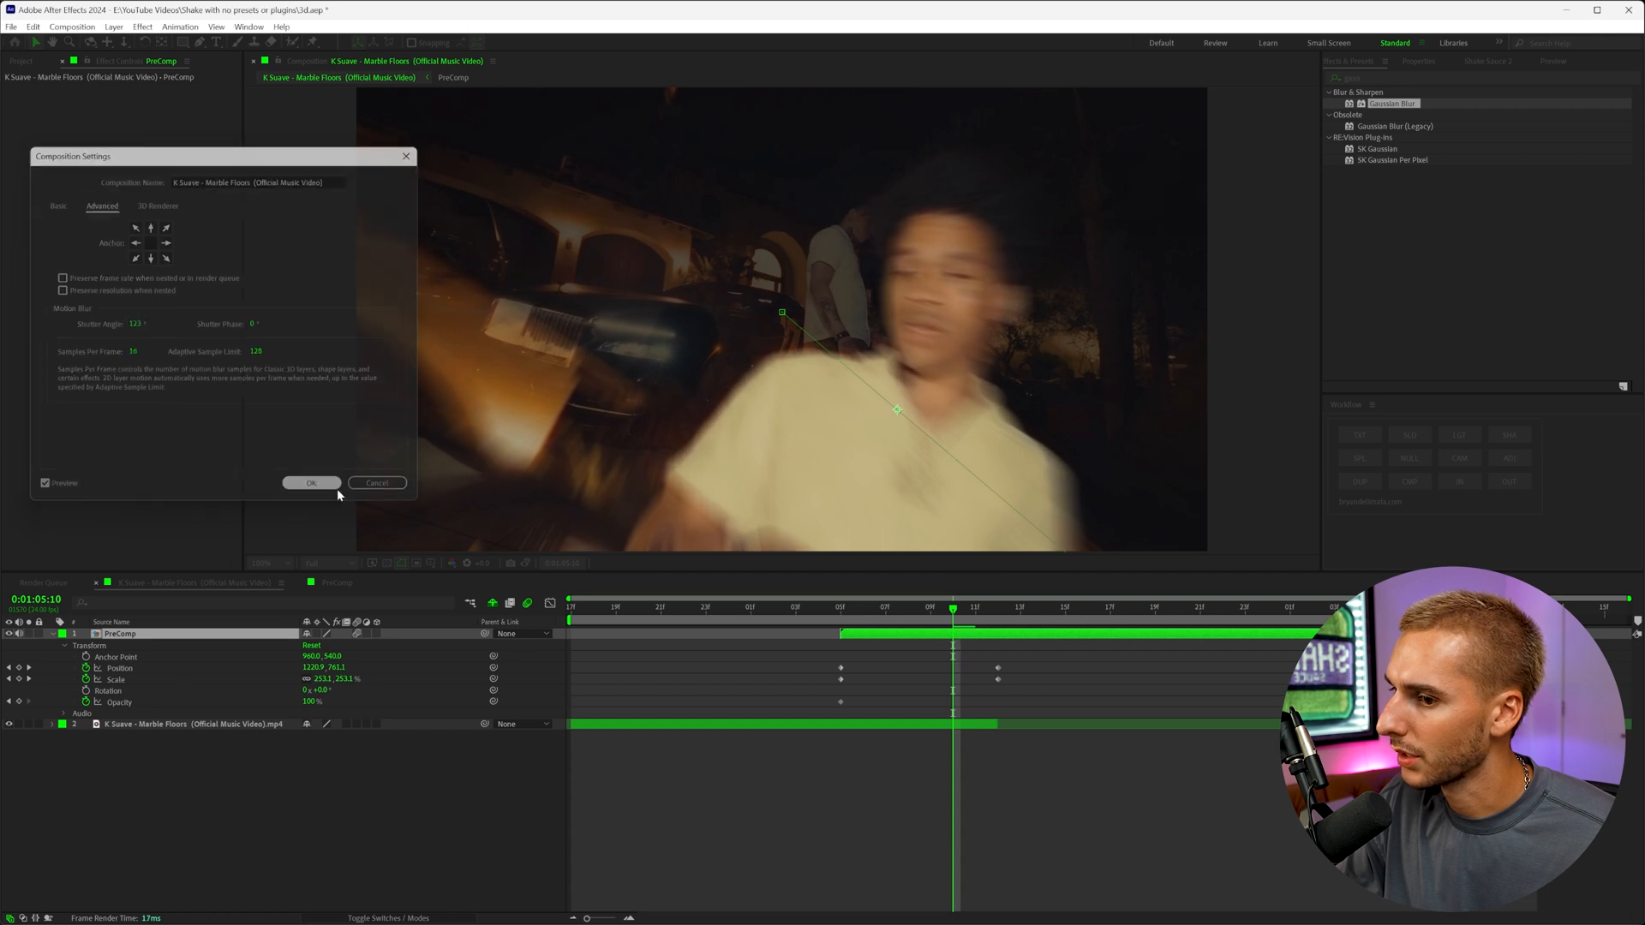
pyautogui.click(311, 484)
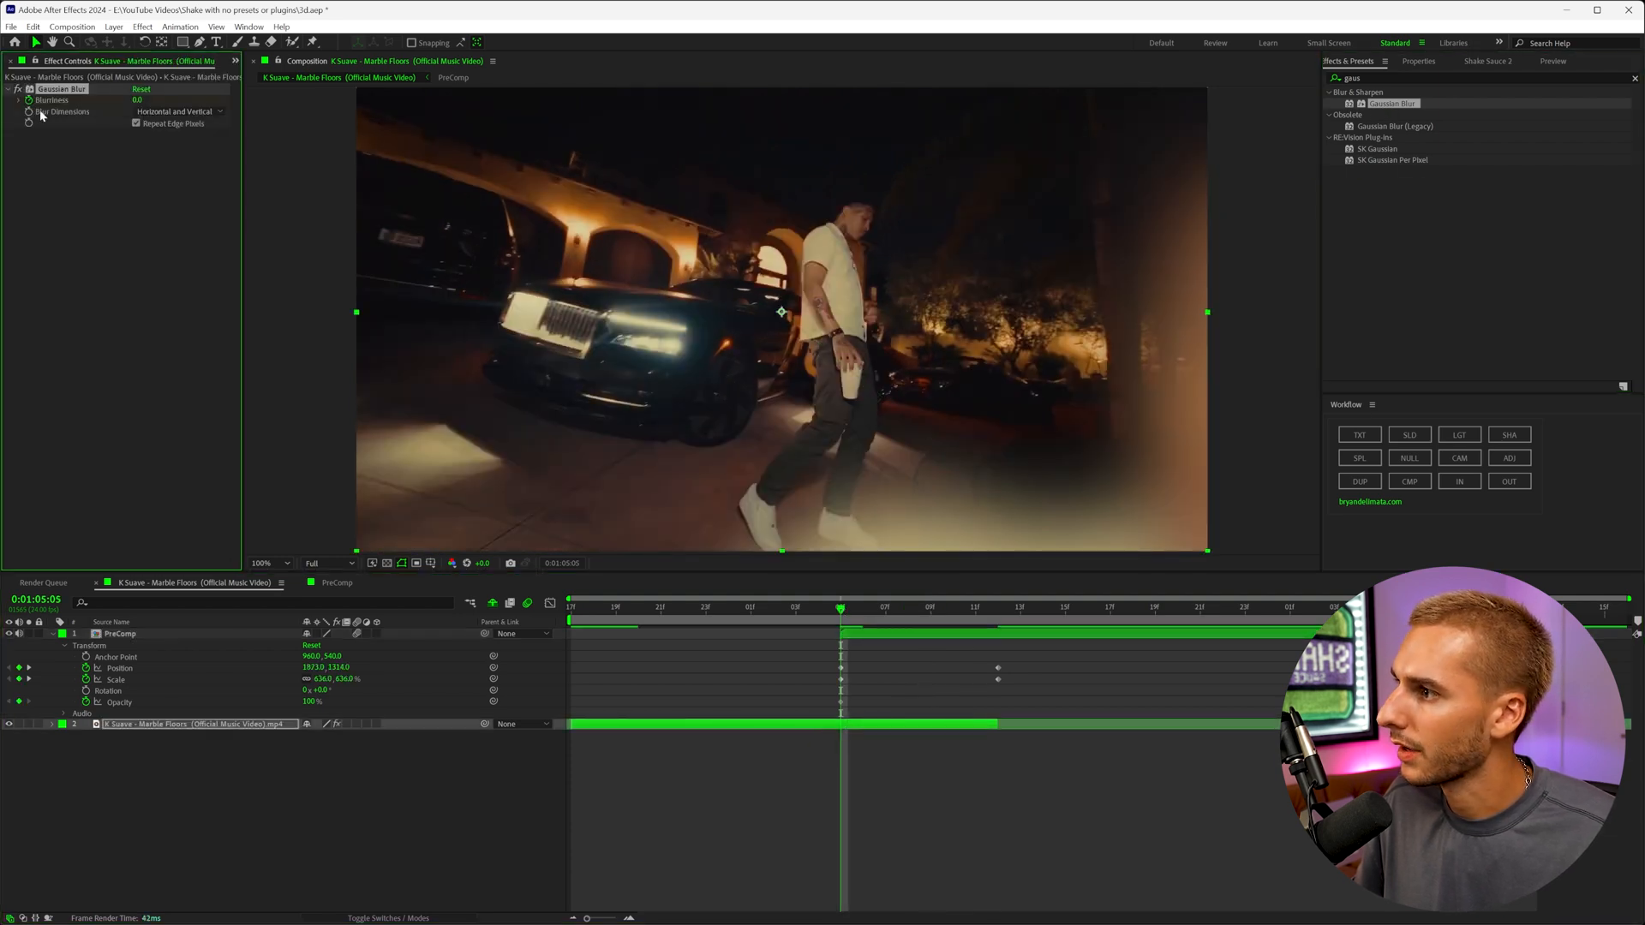
# Add a Blurriness keyframe to the walking-man clip's Gaussian Blur
pyautogui.click(973, 621)
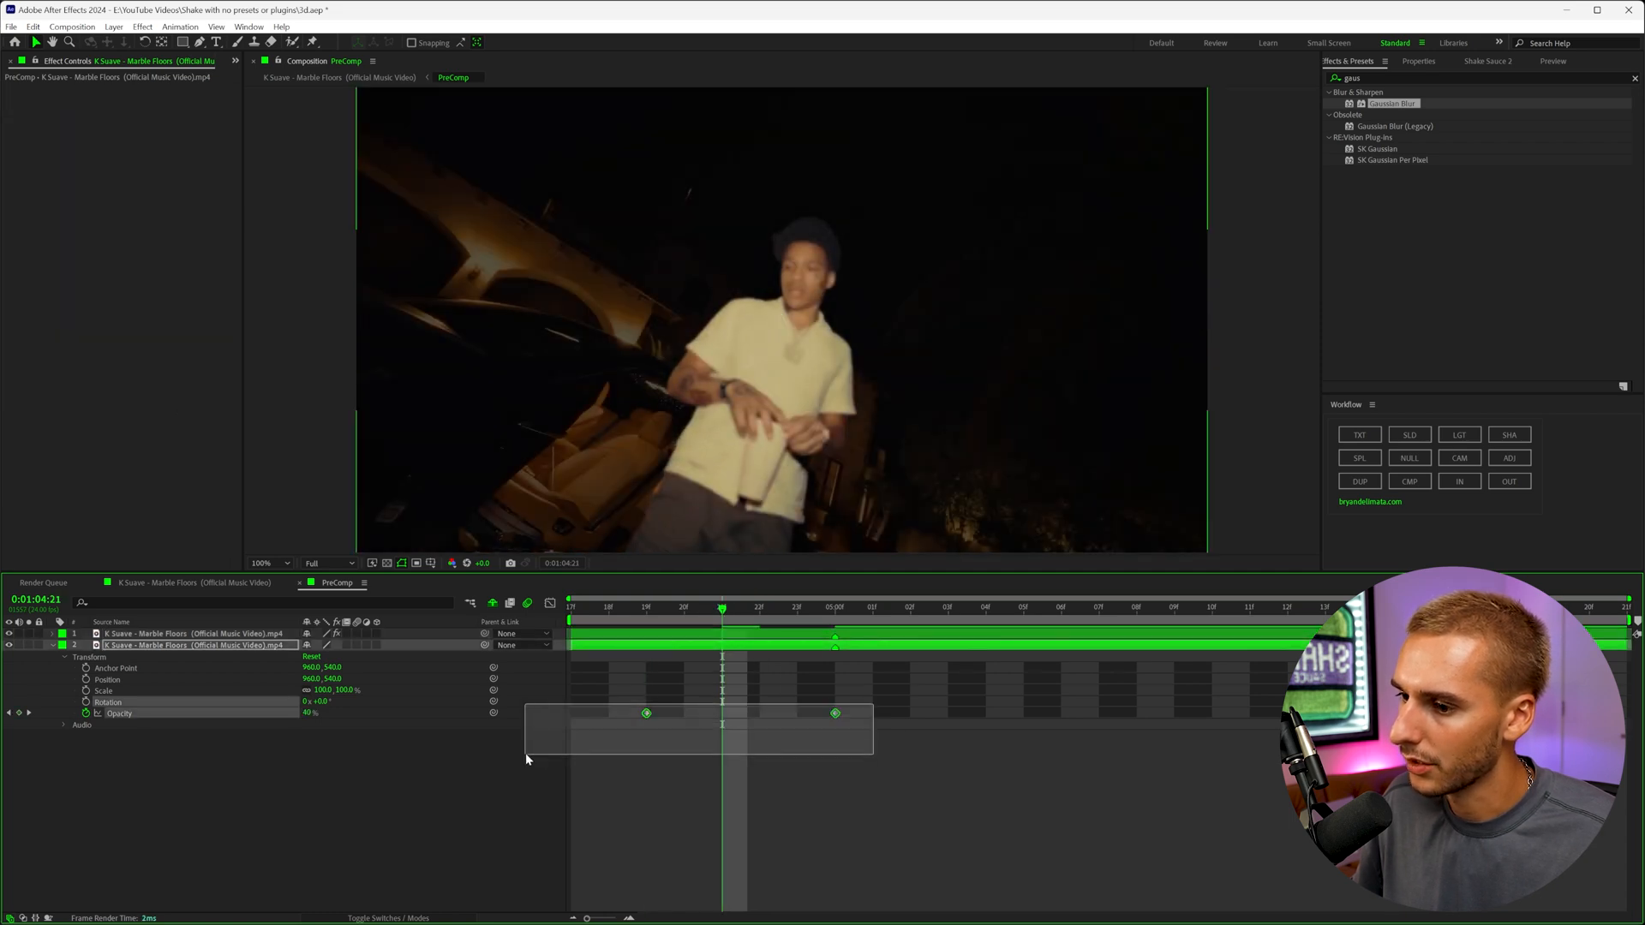
# Key layer 2's opacity rising from 0% in the PreComp, checking an earlier frame
pyautogui.click(609, 607)
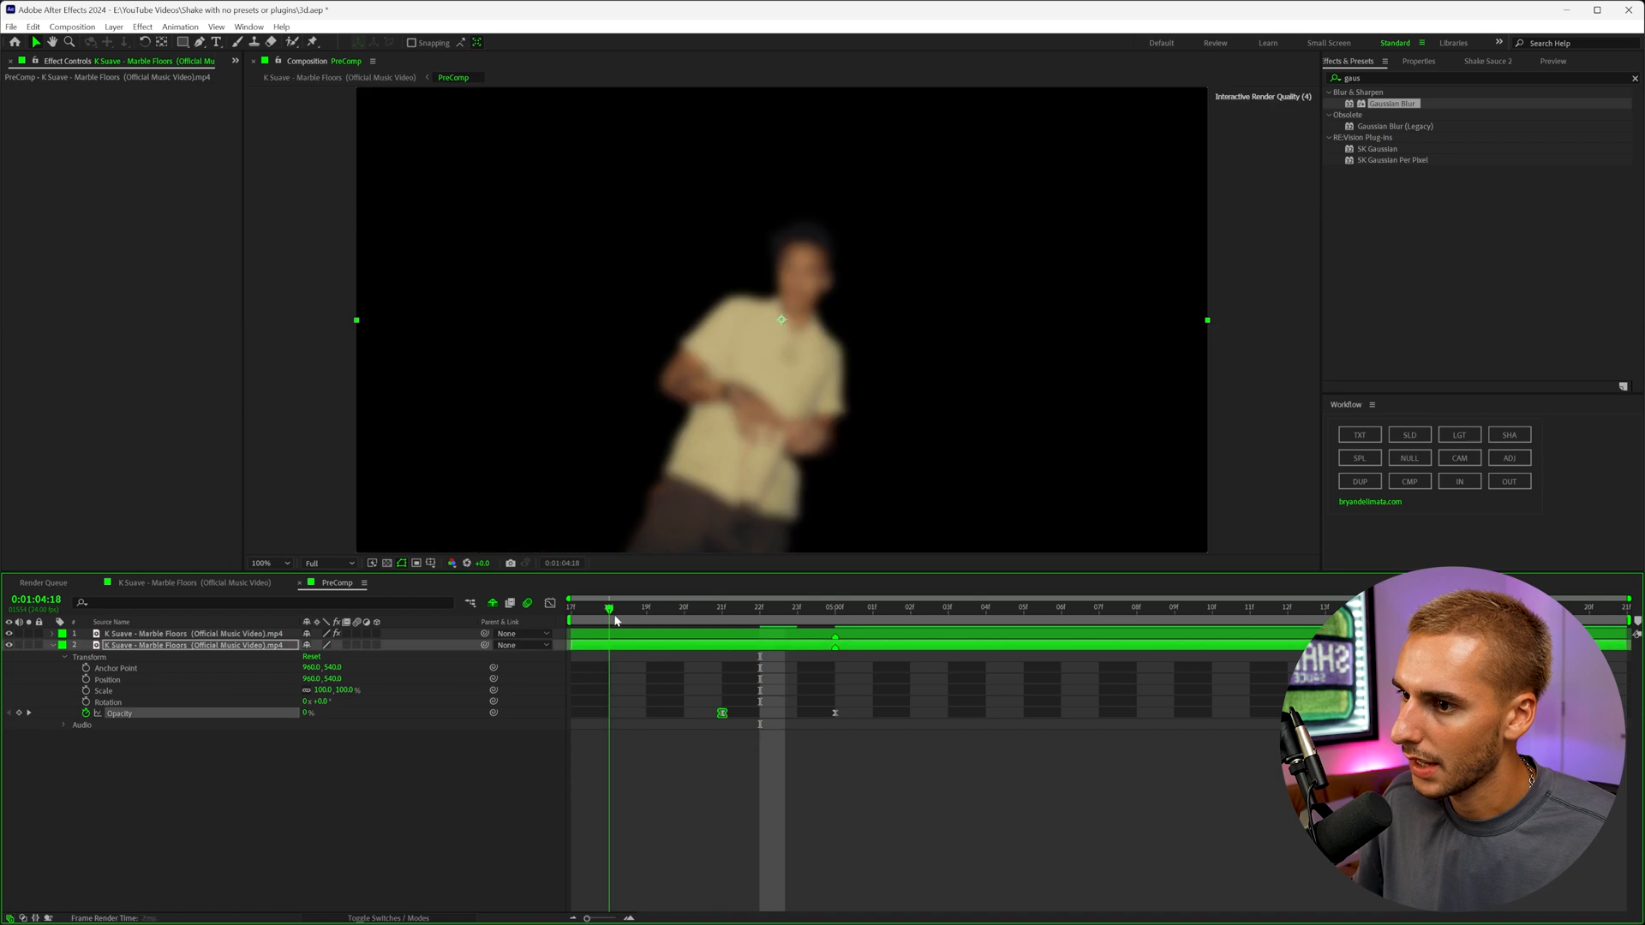
pyautogui.click(683, 607)
pyautogui.write('bright')
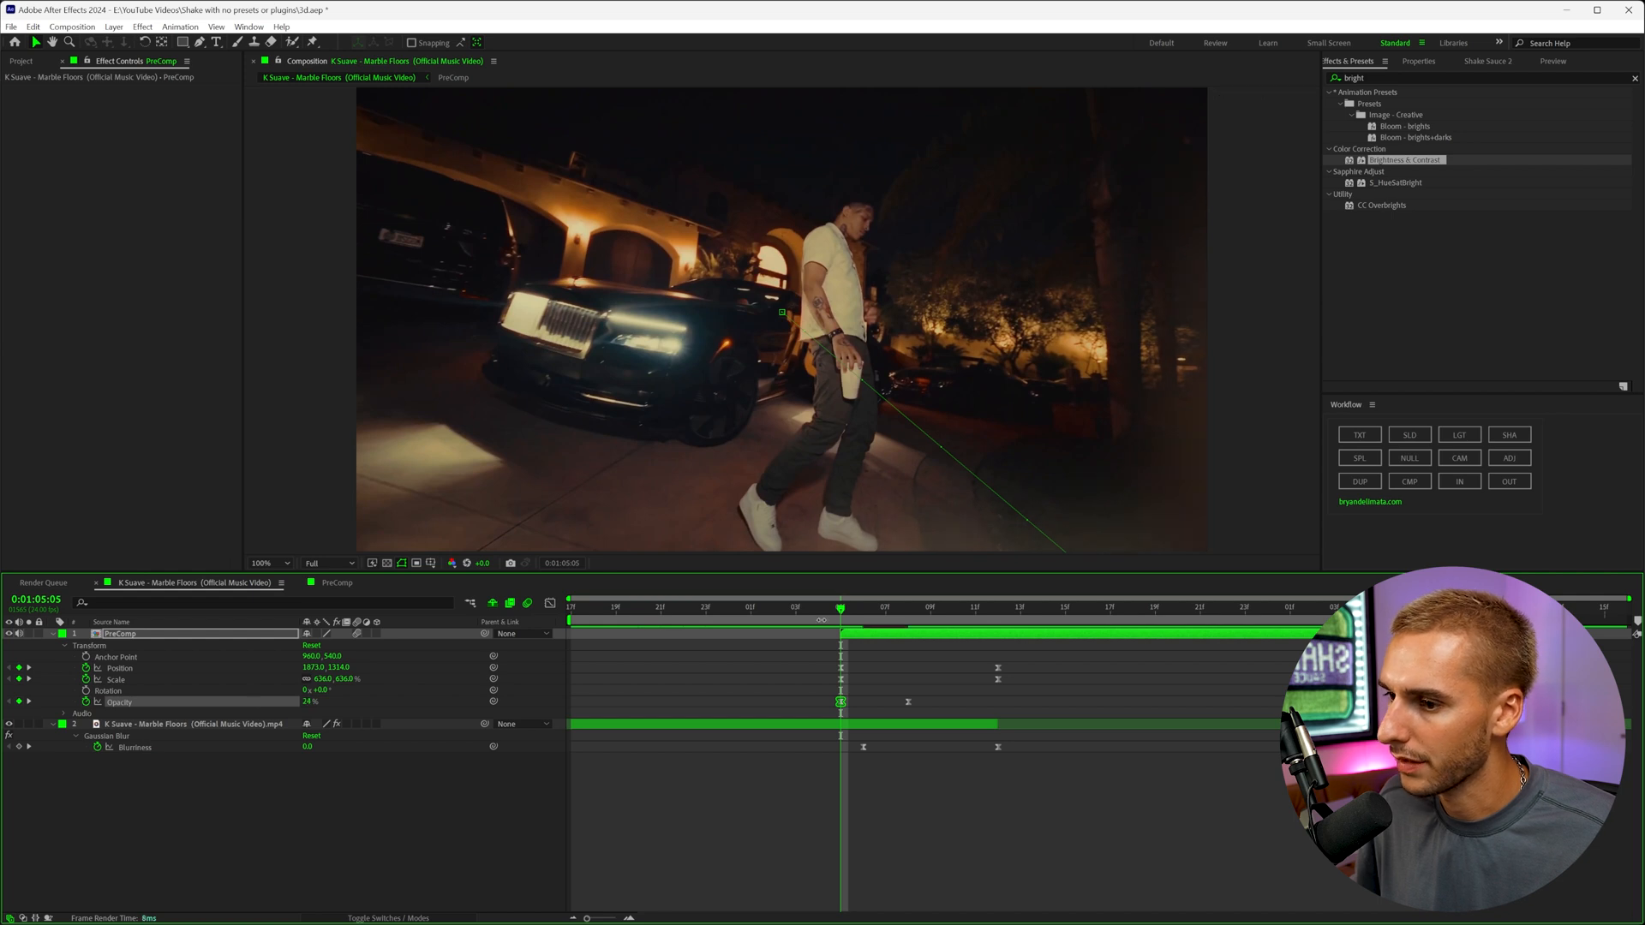
# Set the PreComp's first opacity keyframe to 0% in the main comp
pyautogui.click(909, 624)
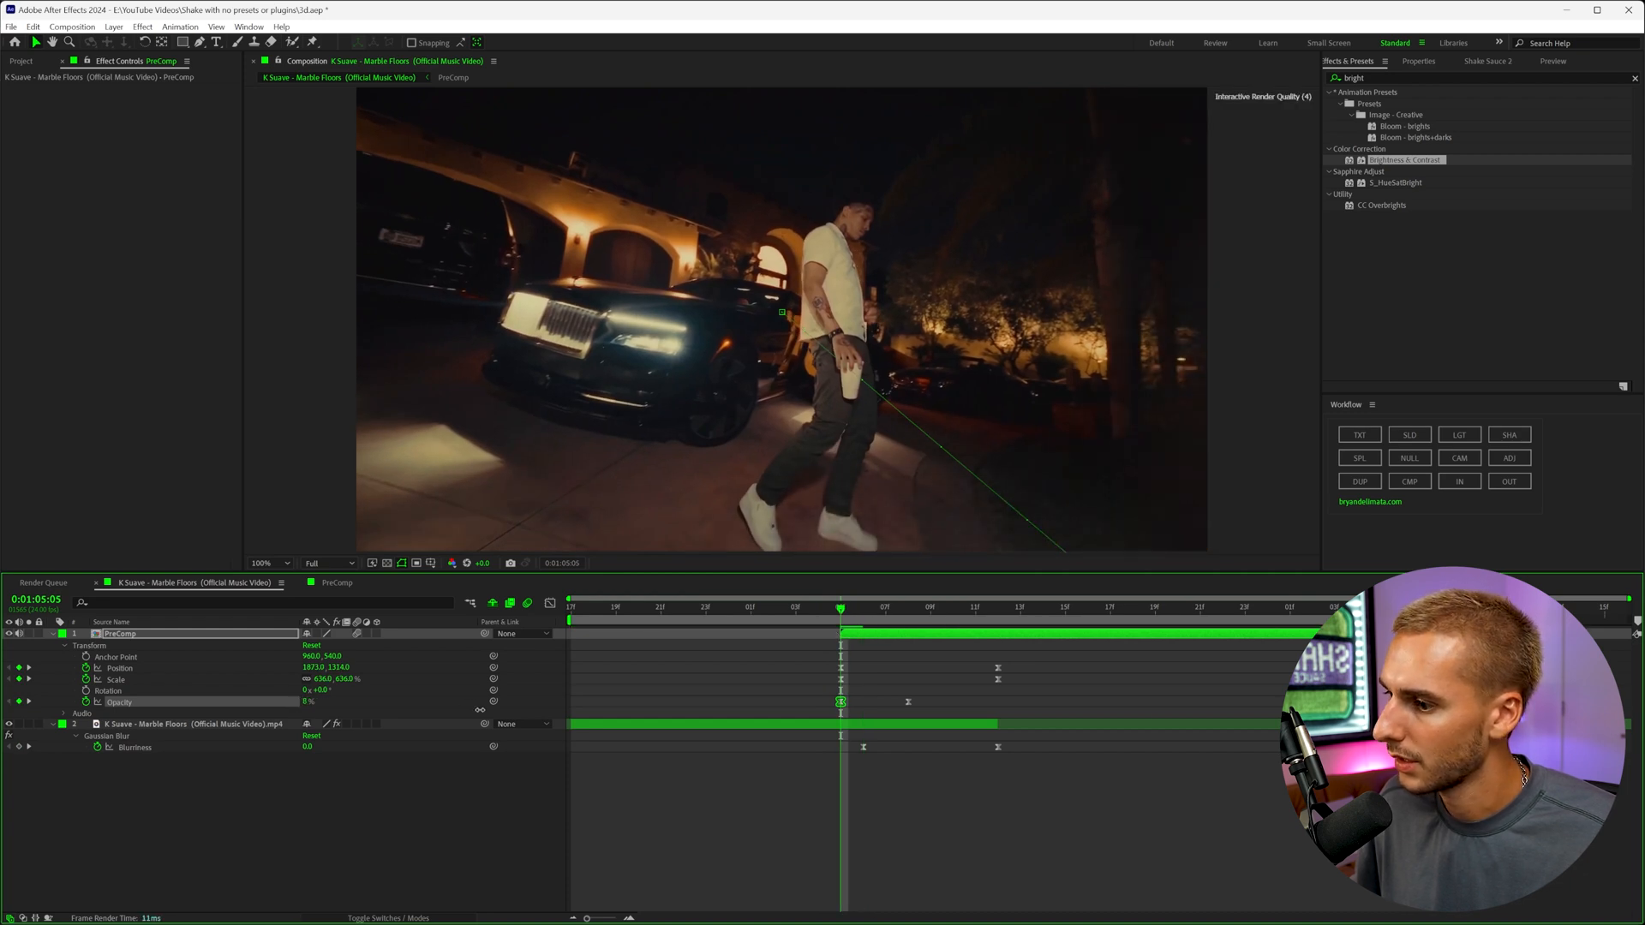
pyautogui.click(909, 606)
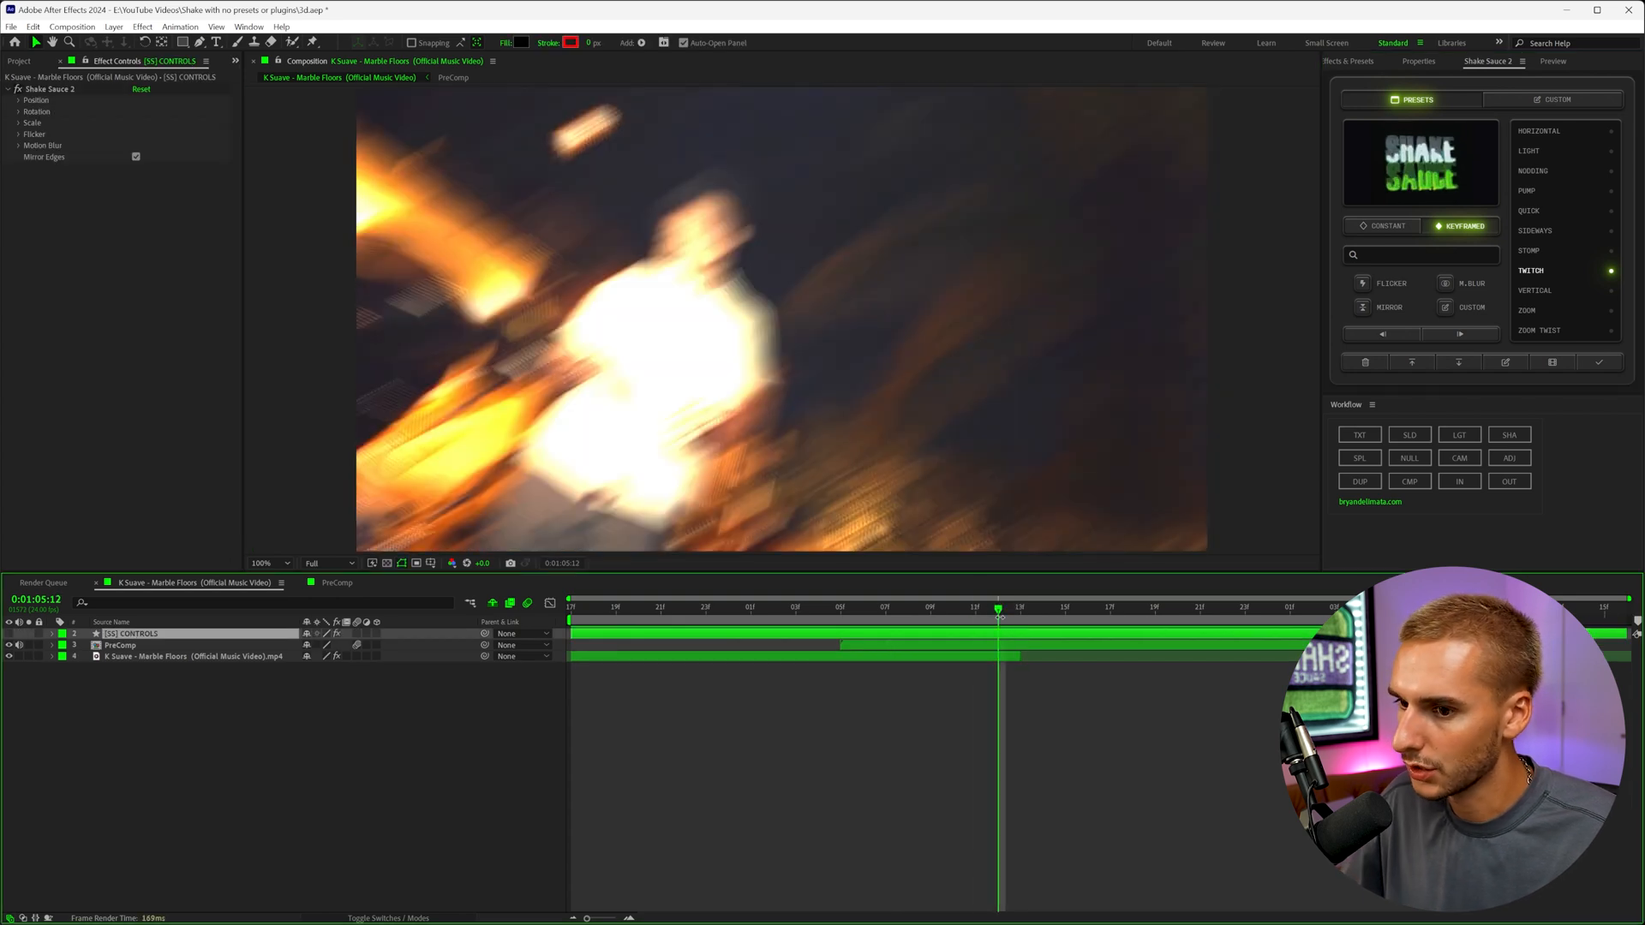
# Lower the Twitch shake's X amplitude and set Flicker Amplitude to 2.0
pyautogui.click(19, 99)
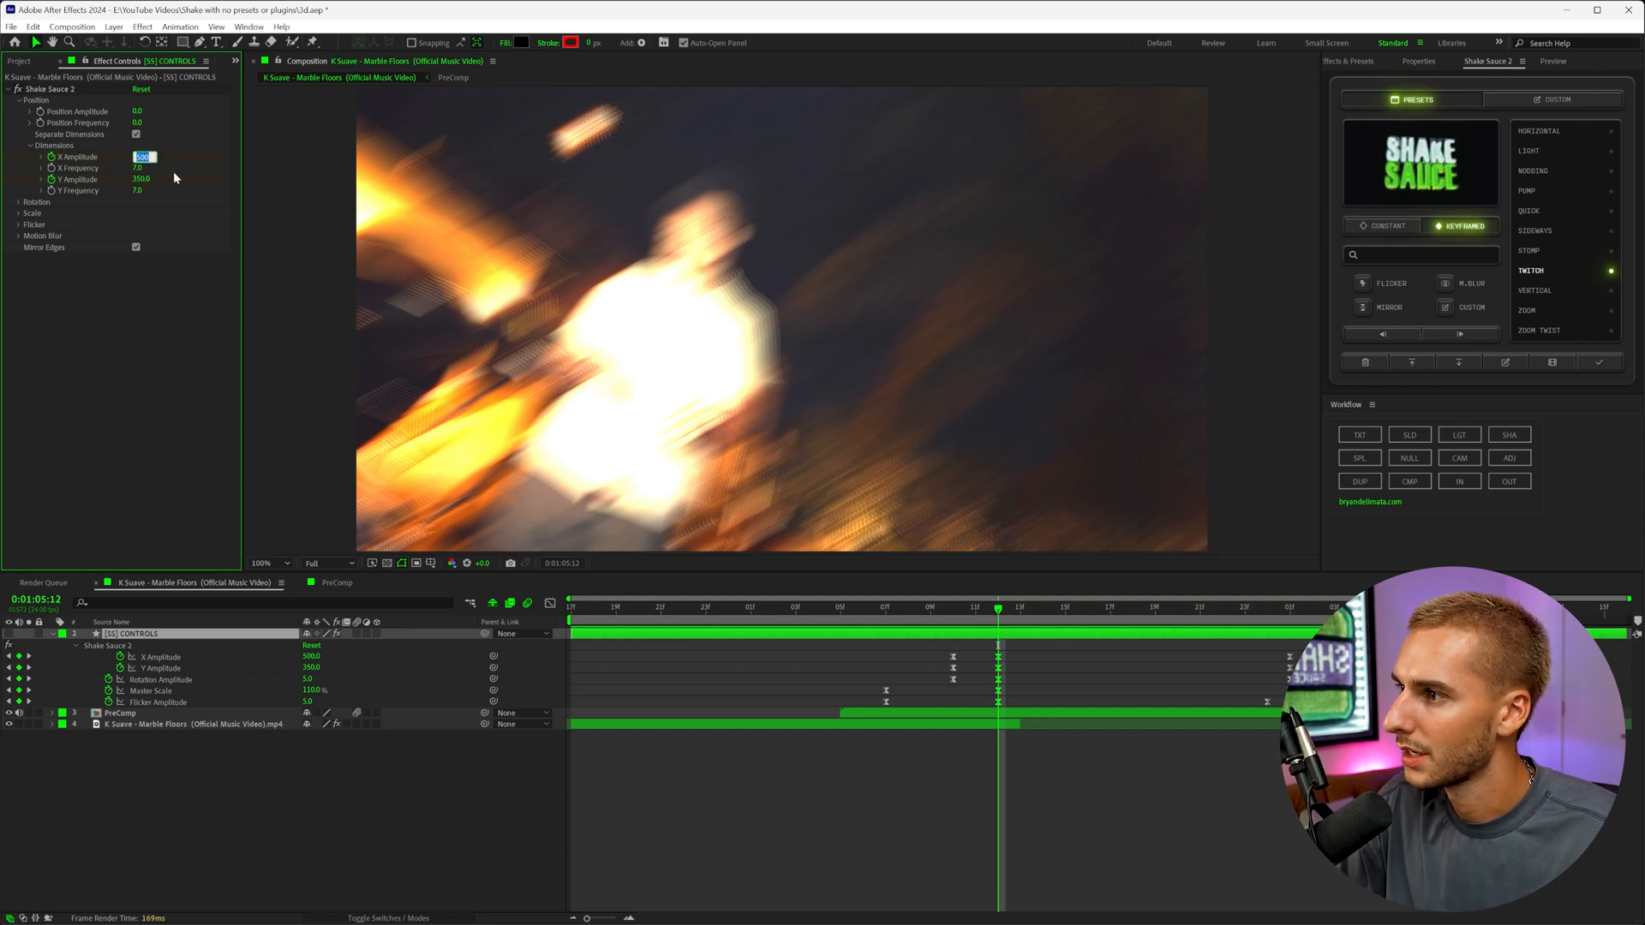
pyautogui.click(139, 180)
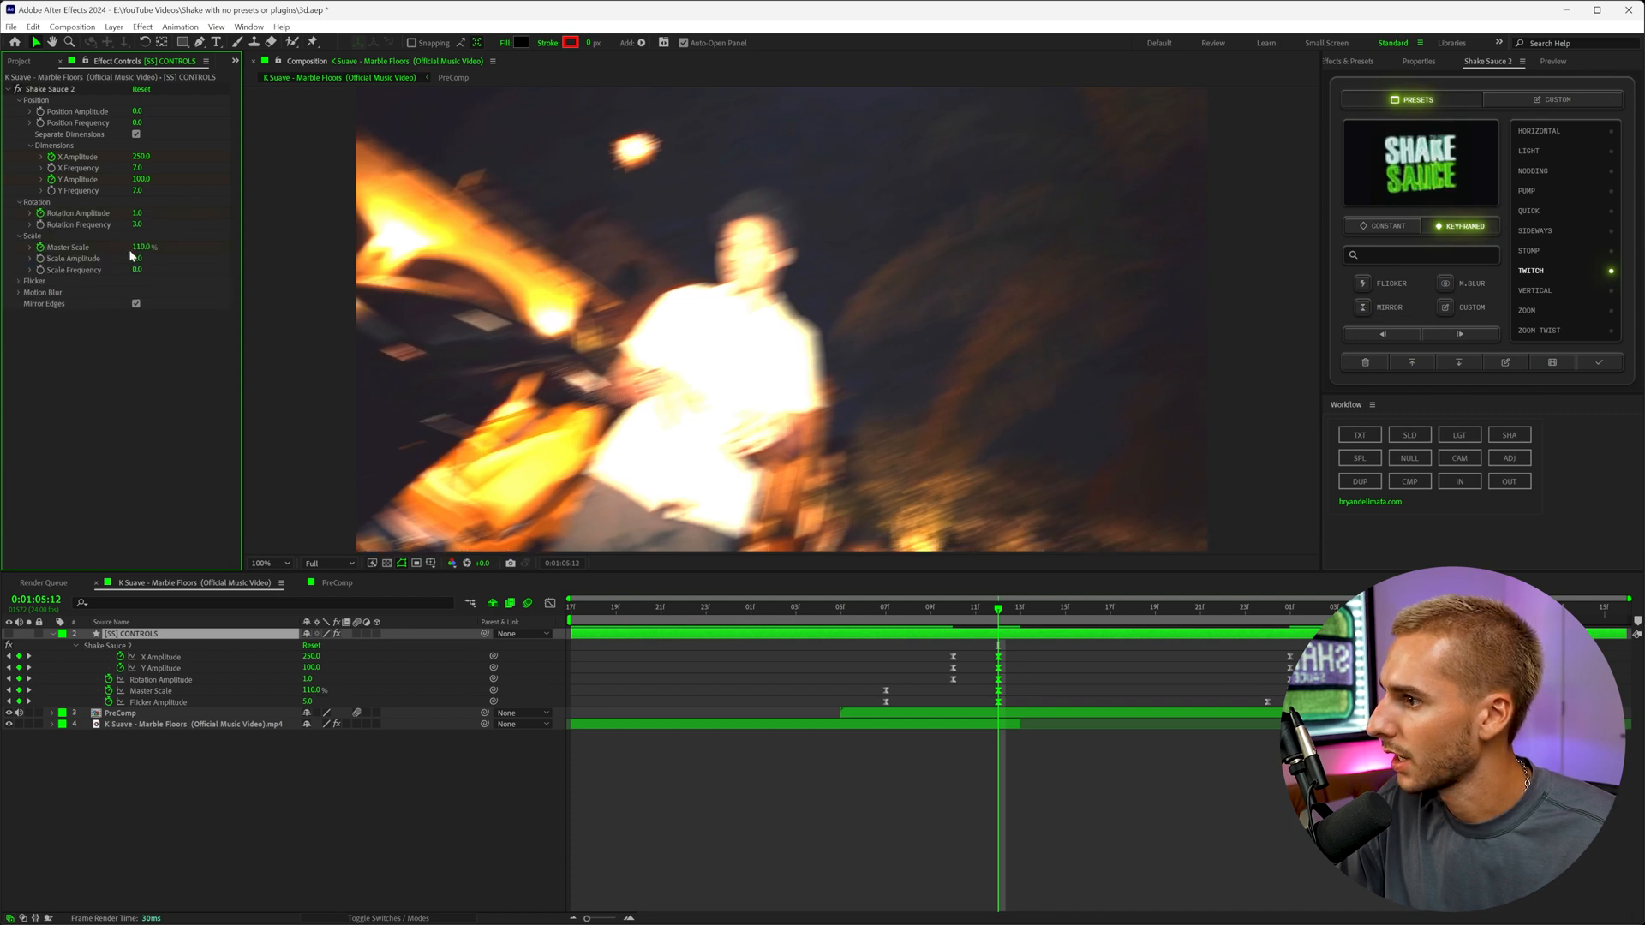
pyautogui.click(21, 280)
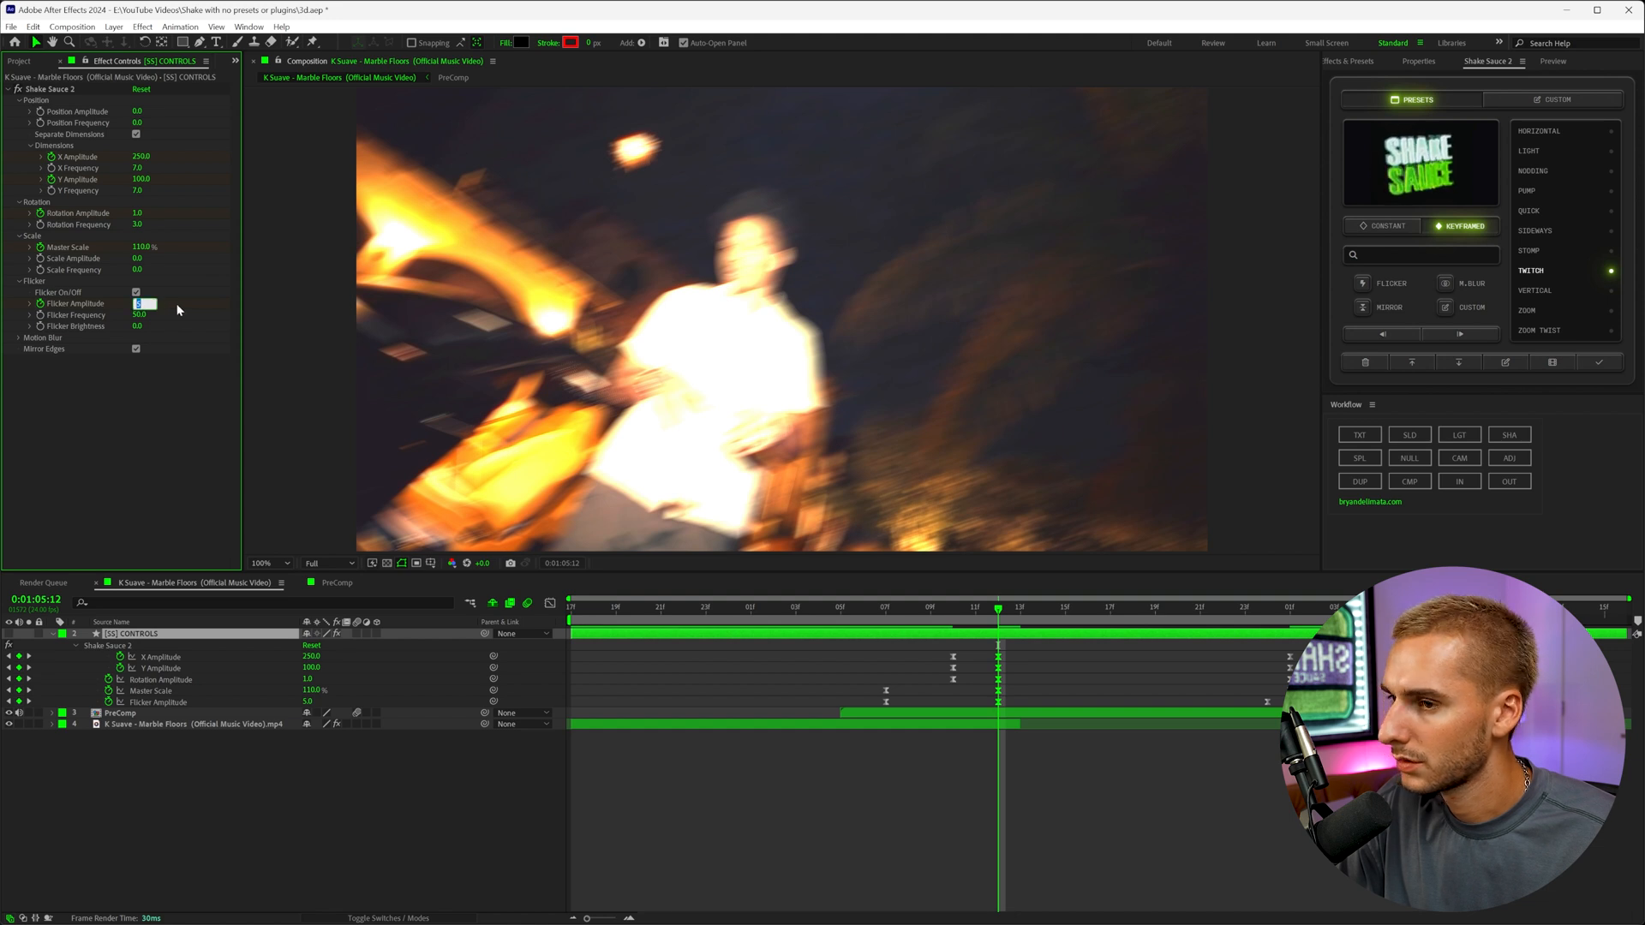
pyautogui.write('2.0')
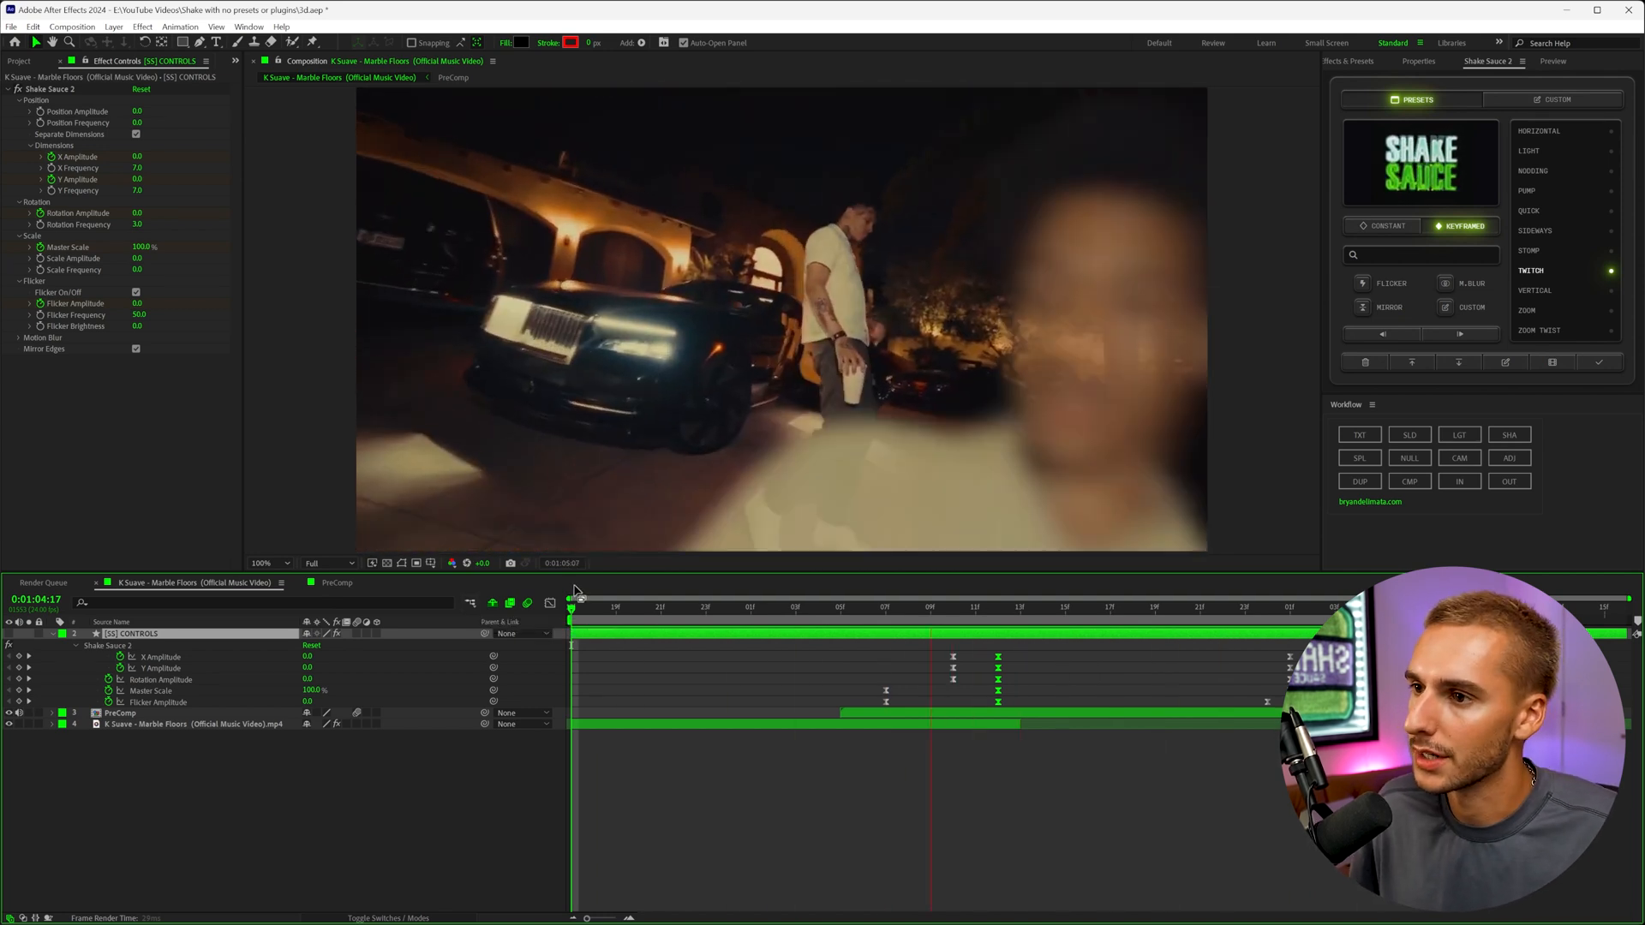
pyautogui.click(887, 608)
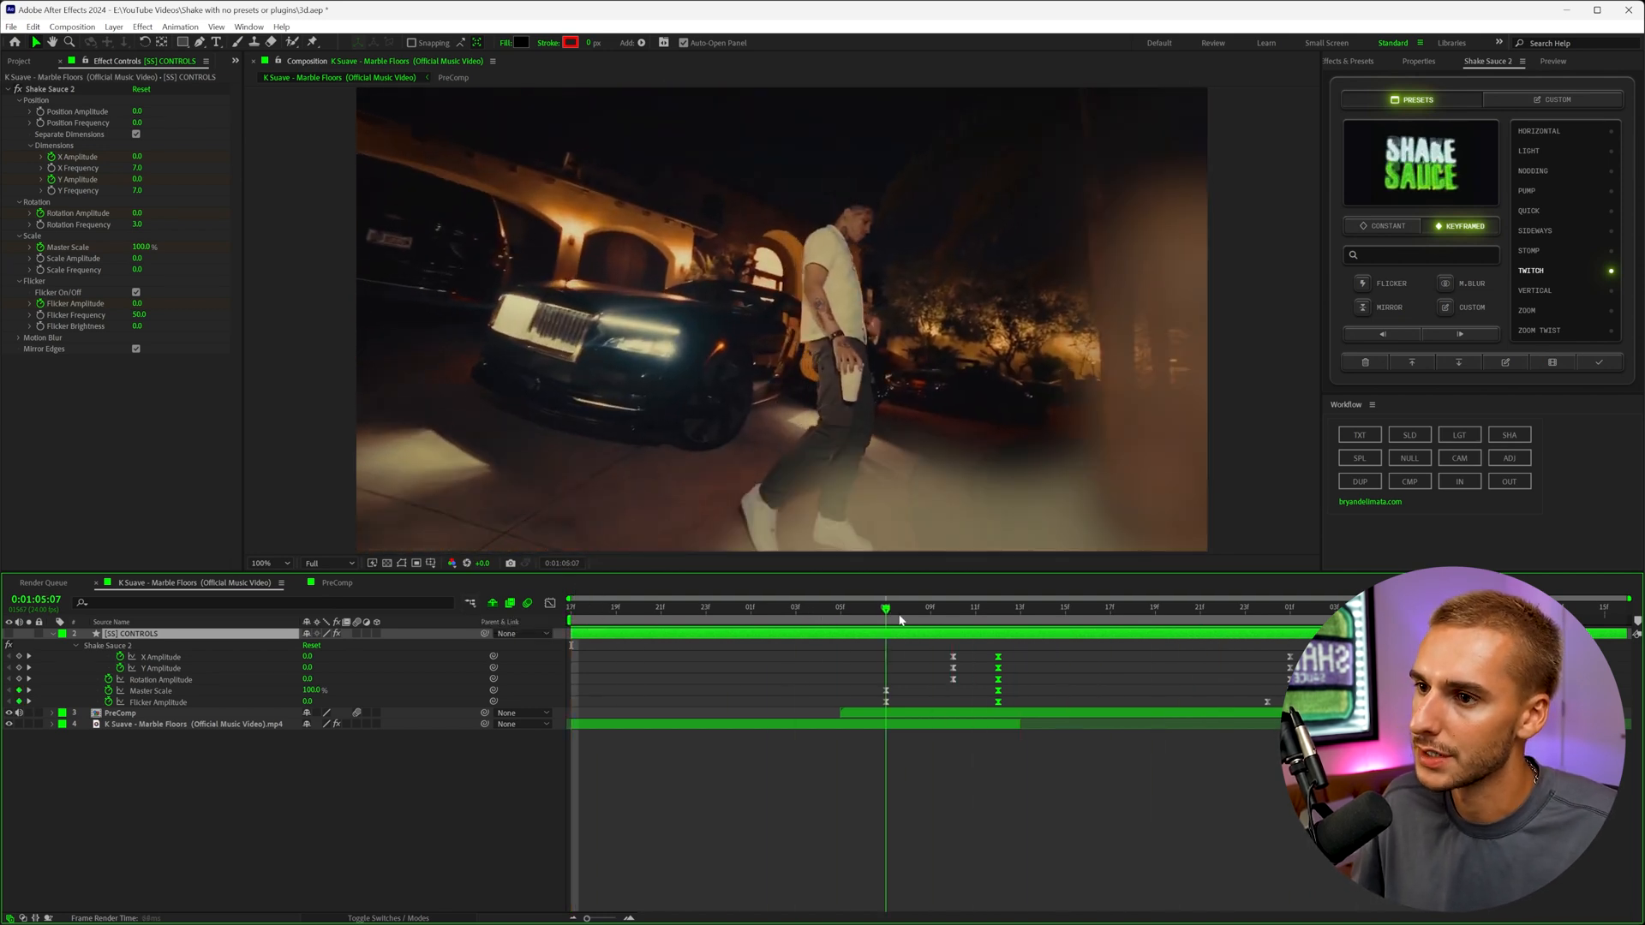